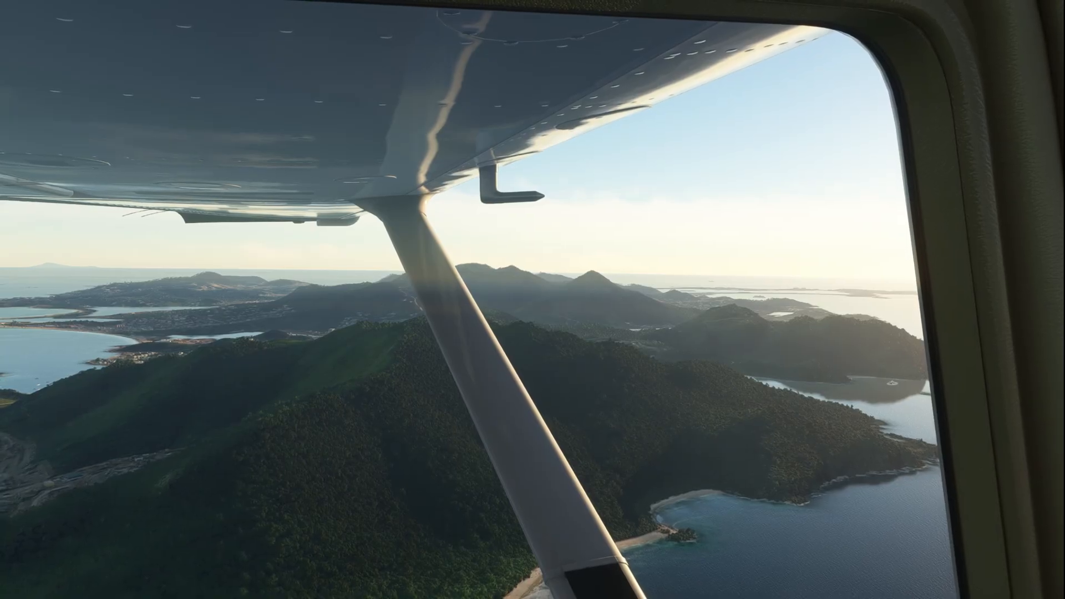
# Check Lossless Scaling's Manage menu in the Steam Library, then launch the app
pyautogui.press('v')
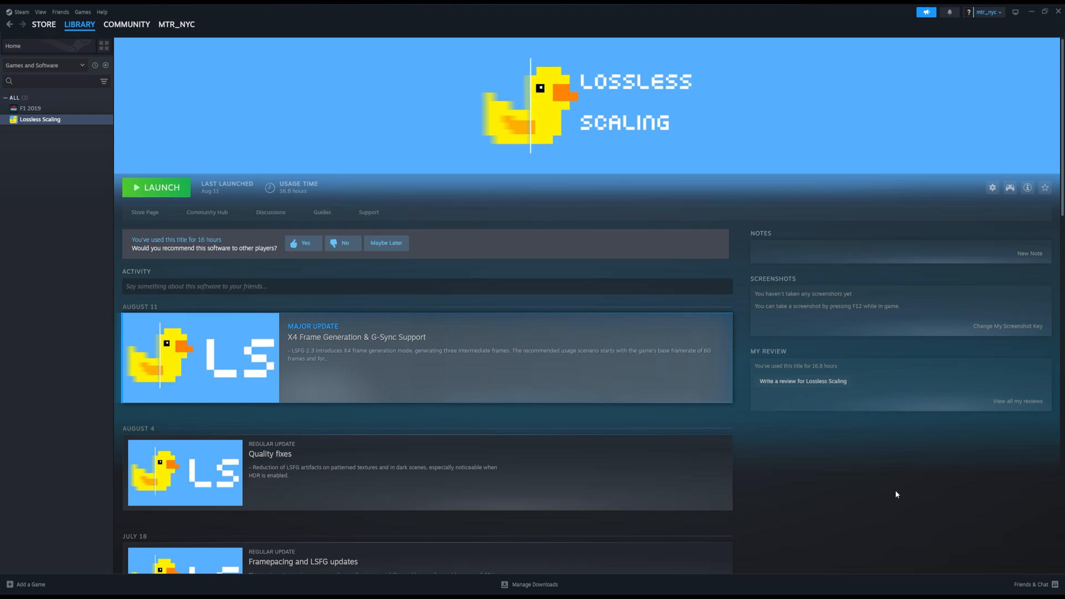
pyautogui.moveTo(146, 195)
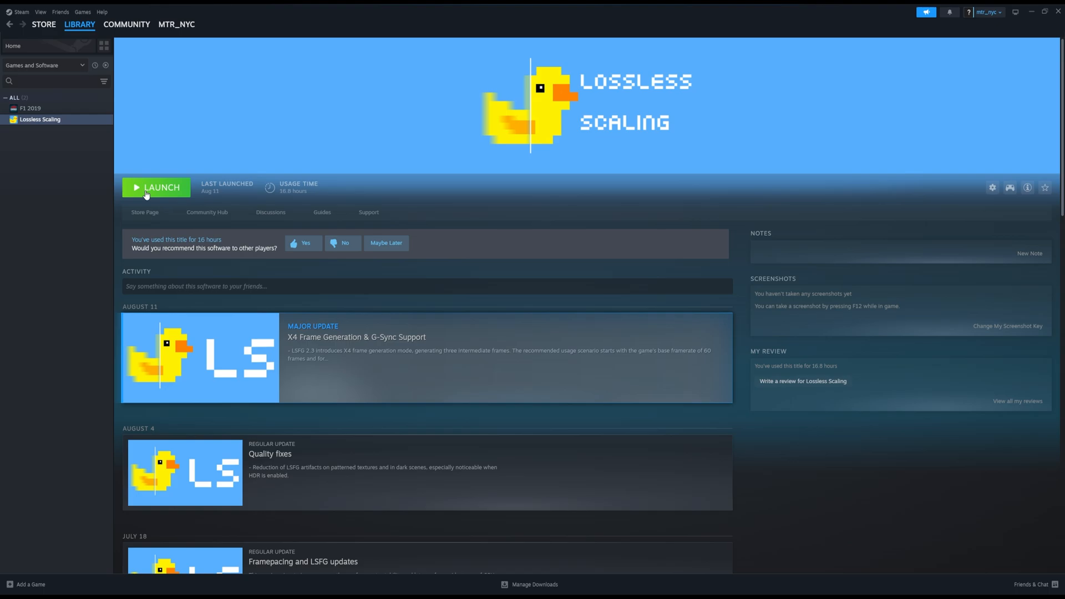
pyautogui.moveTo(987, 312)
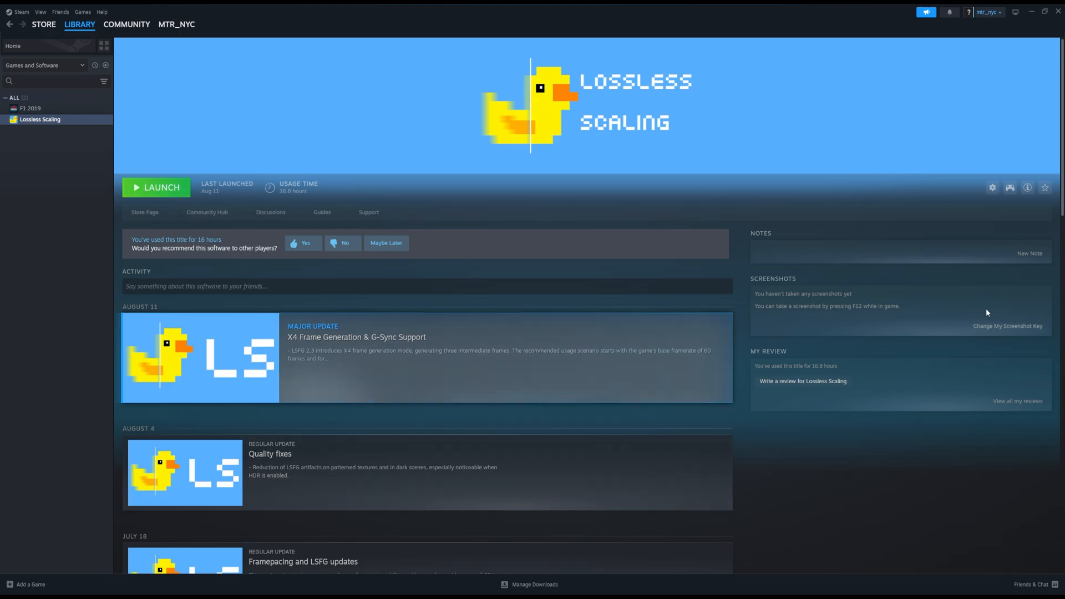
pyautogui.moveTo(992, 187)
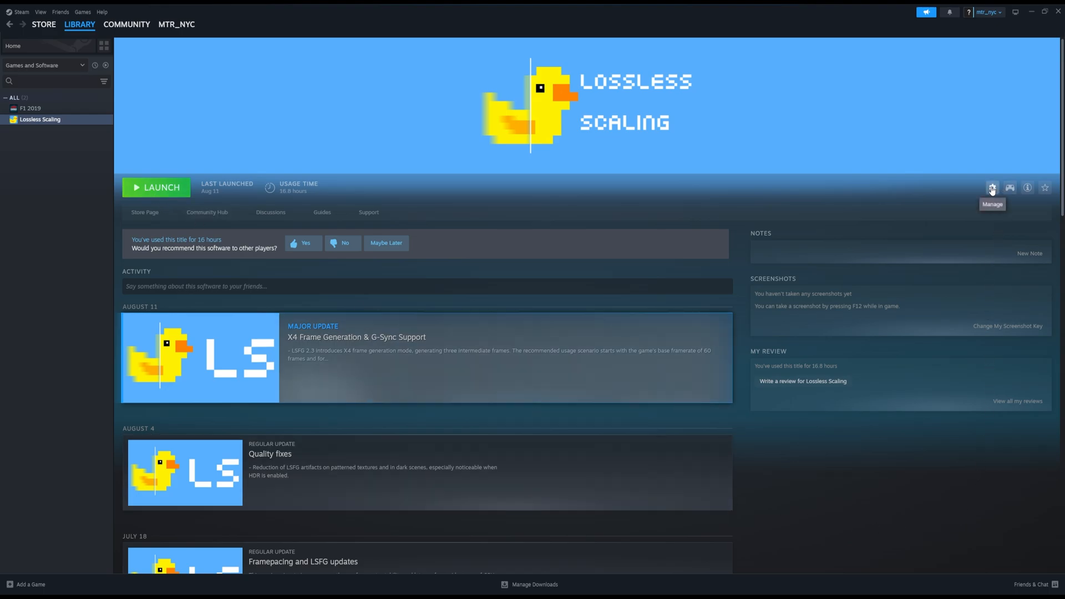
pyautogui.click(993, 187)
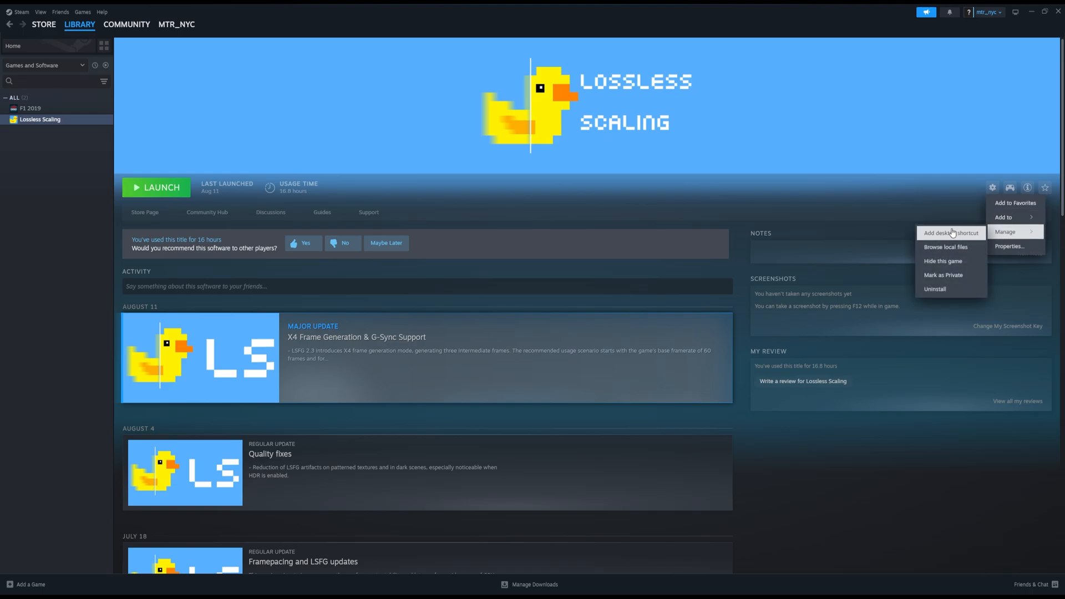
pyautogui.click(775, 524)
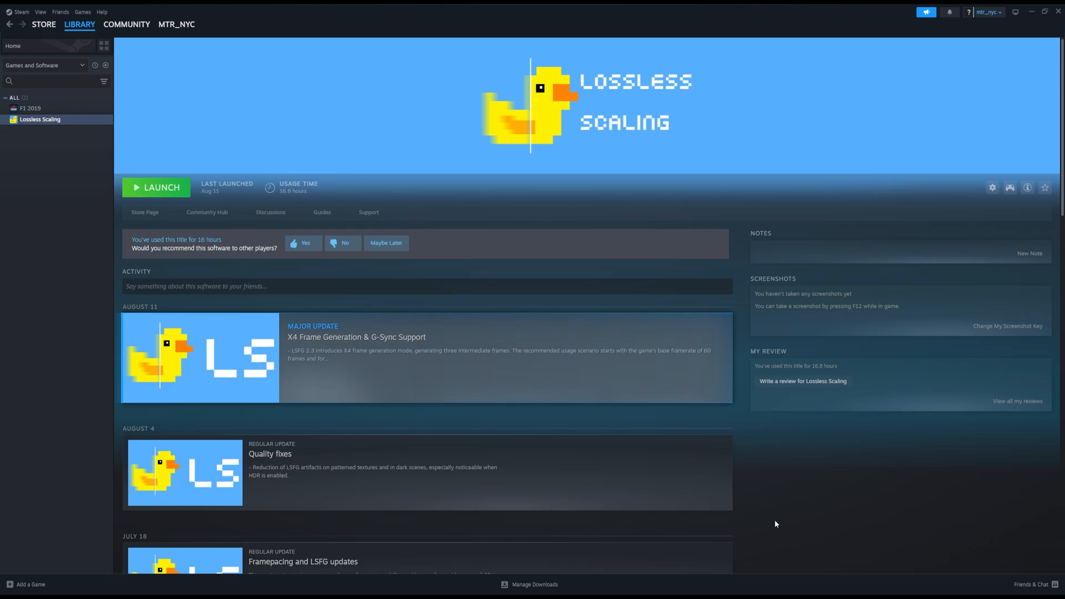
pyautogui.click(157, 186)
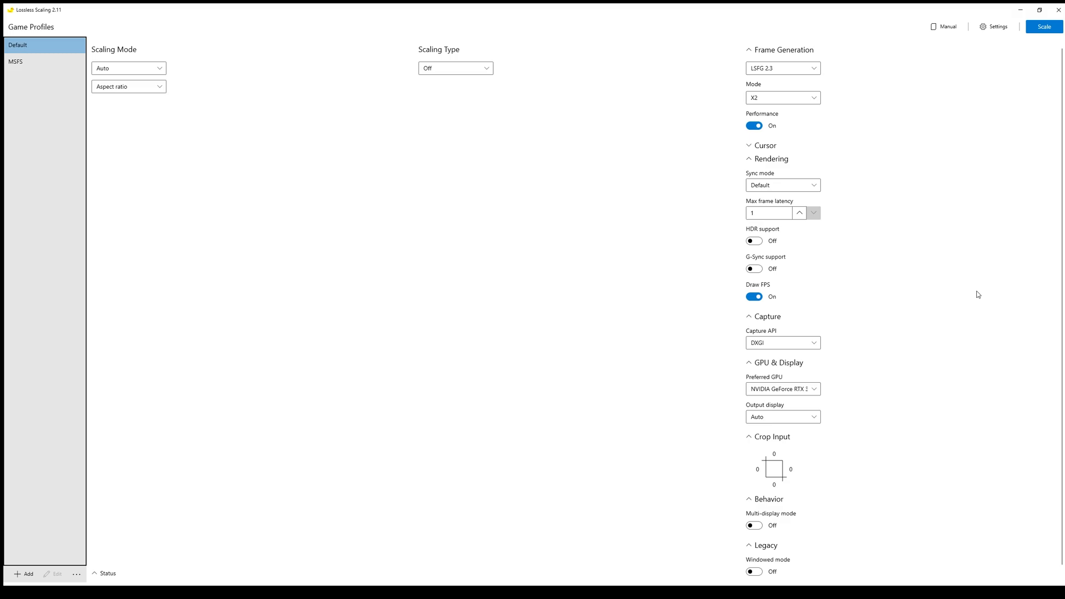
pyautogui.moveTo(4, 298)
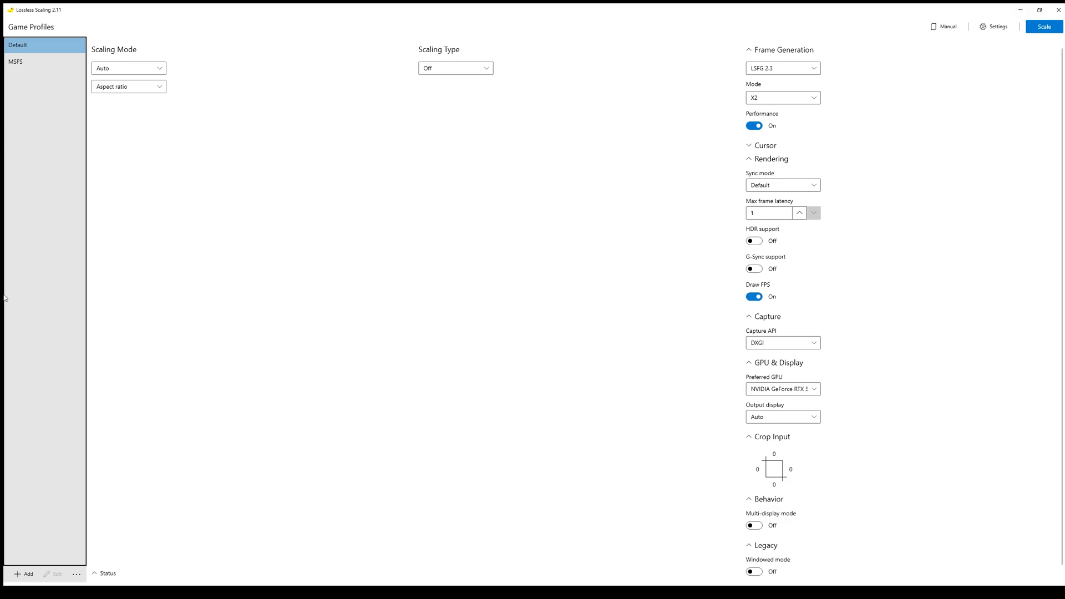
pyautogui.moveTo(32, 66)
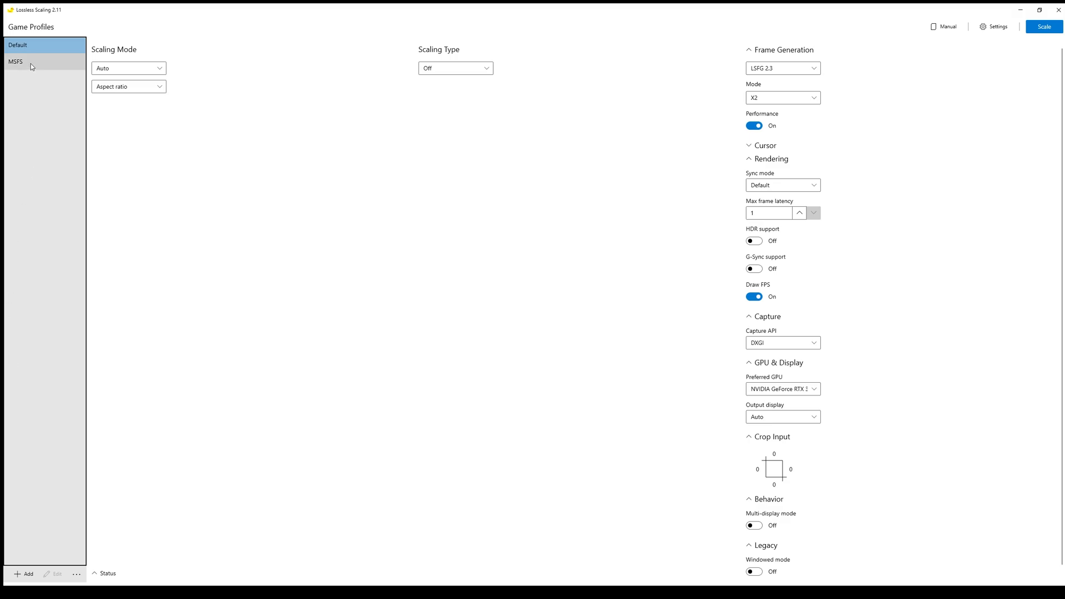
# Open the MSFS profile's settings and add an F1 profile to the profile list
pyautogui.click(28, 62)
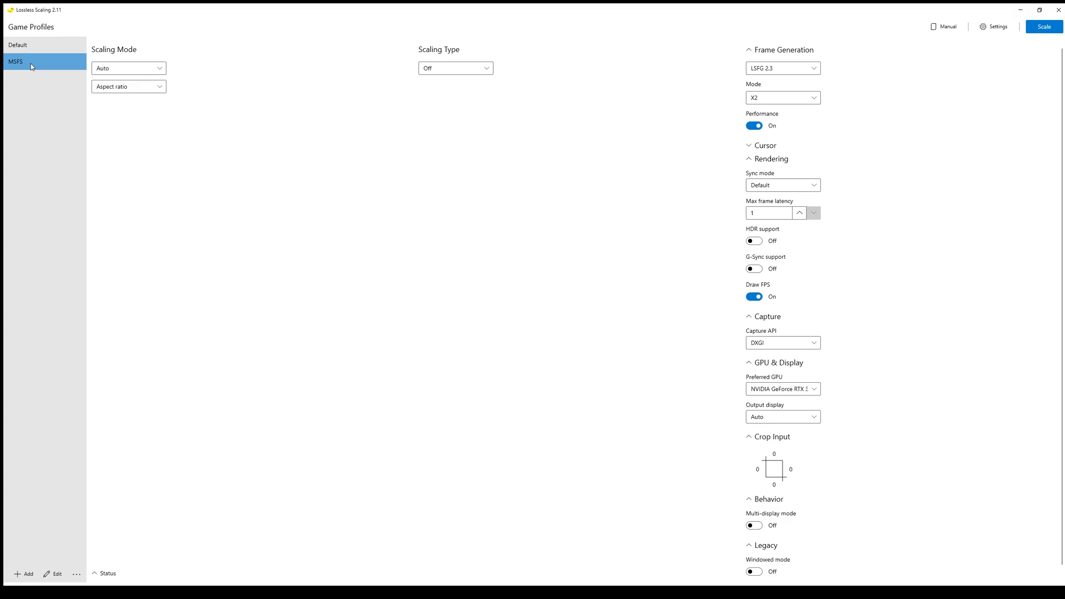
pyautogui.moveTo(33, 92)
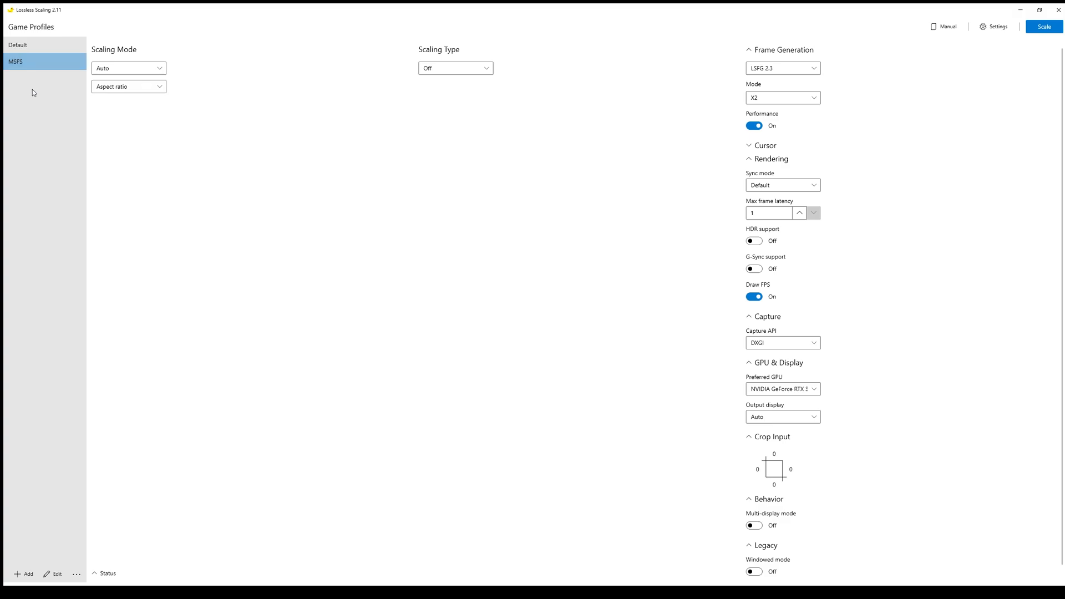
pyautogui.click(24, 574)
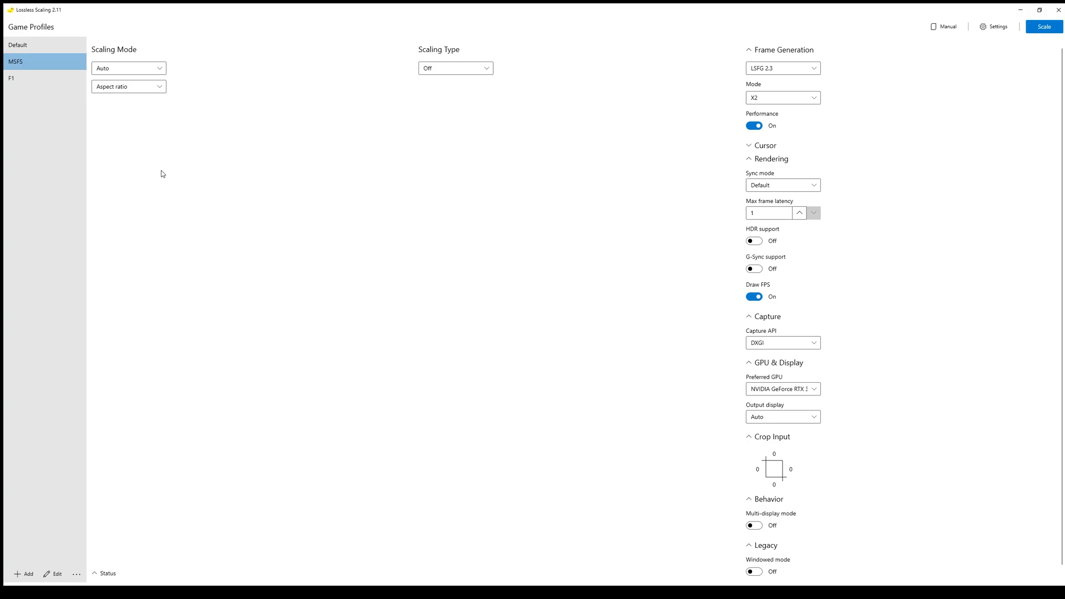
pyautogui.moveTo(392, 61)
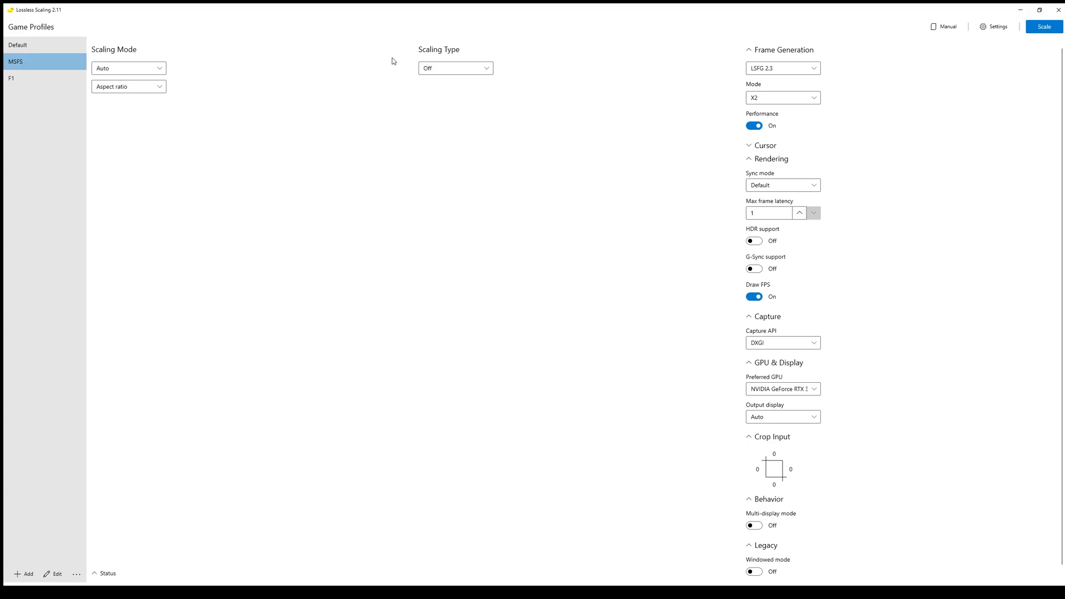
pyautogui.moveTo(238, 69)
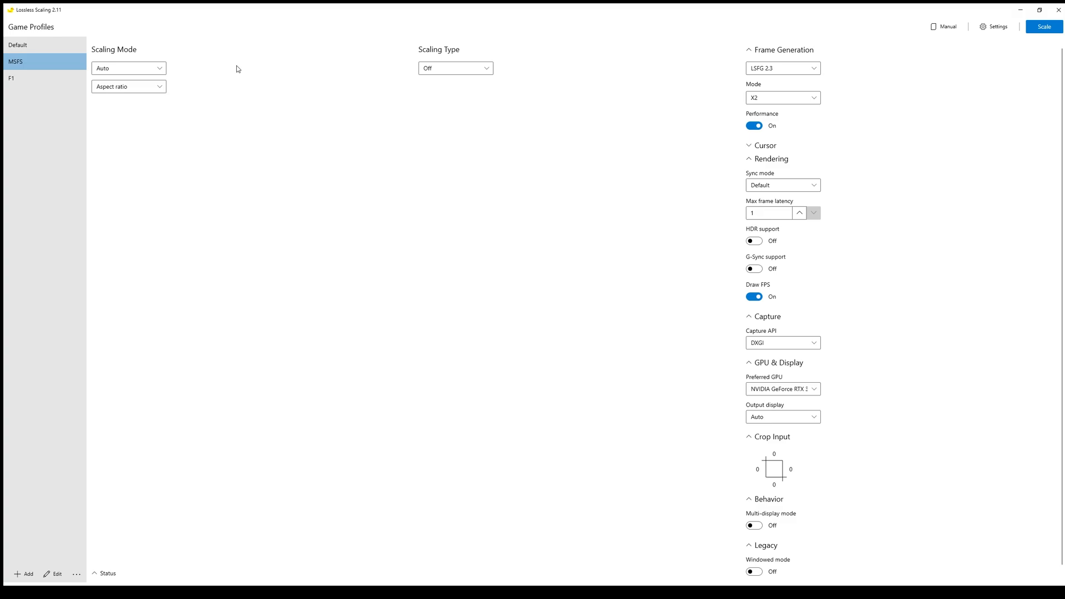
pyautogui.moveTo(186, 77)
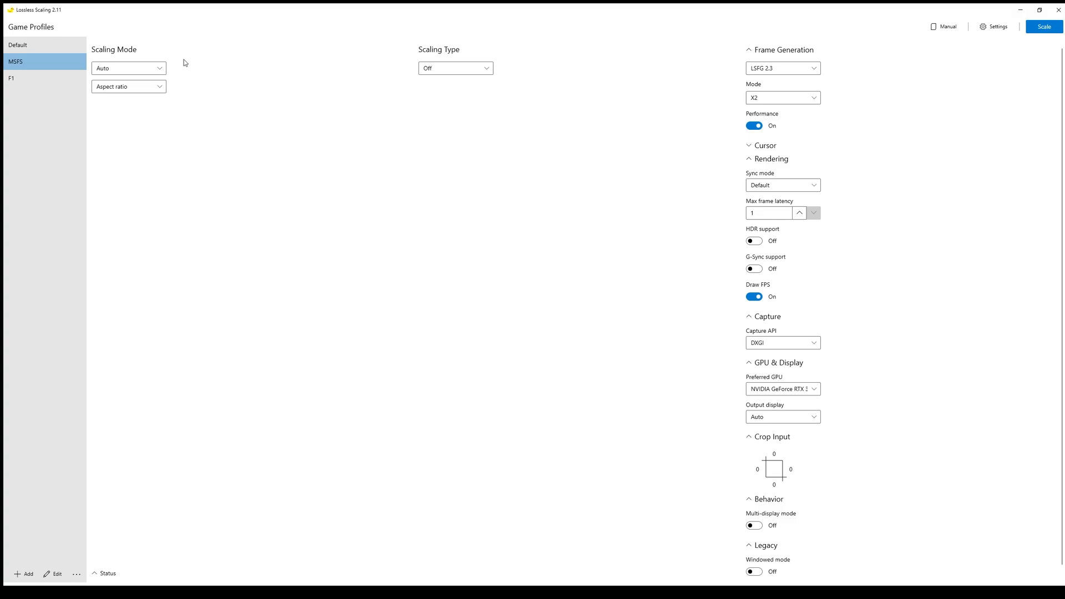
pyautogui.moveTo(363, 61)
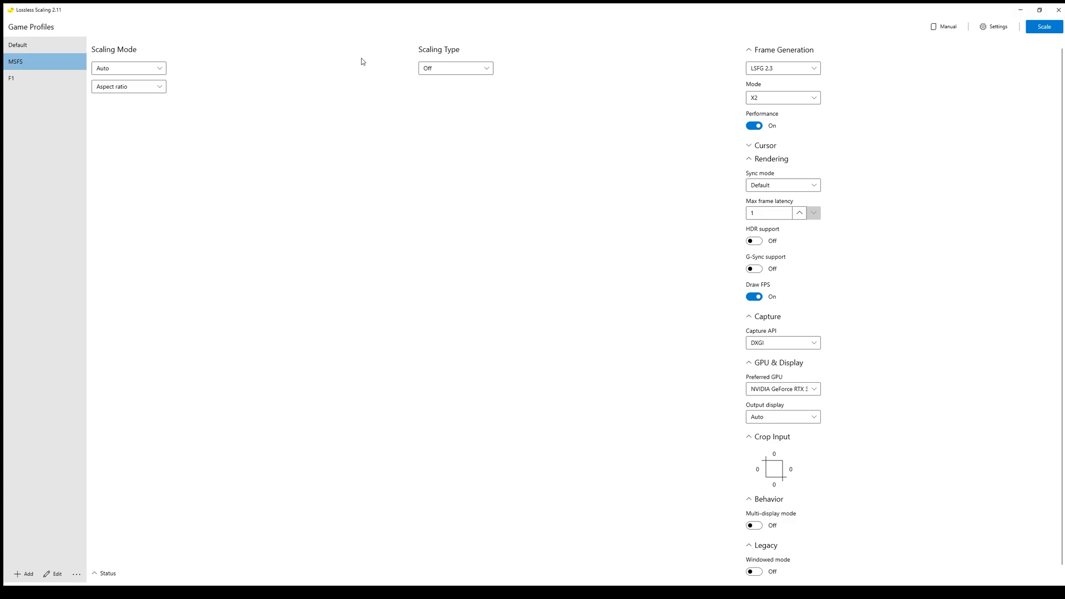
pyautogui.moveTo(897, 74)
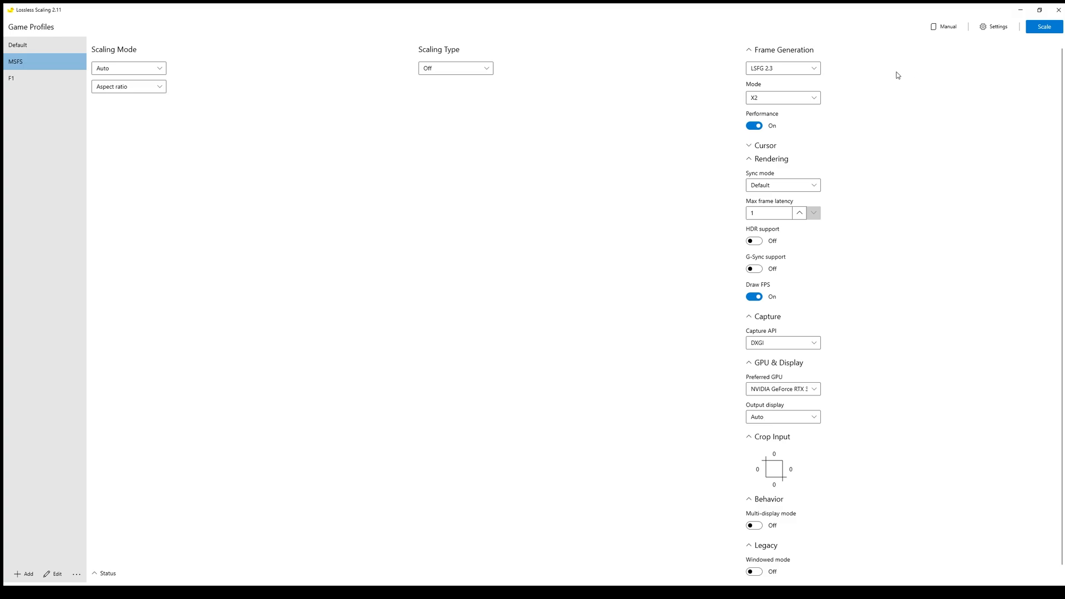
pyautogui.moveTo(849, 80)
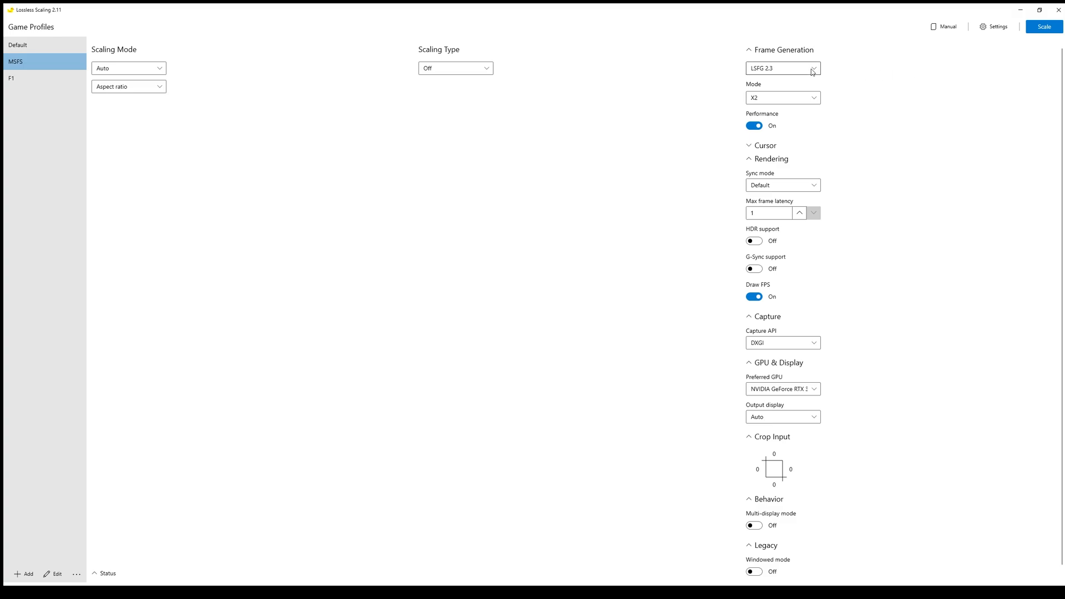
pyautogui.moveTo(790, 110)
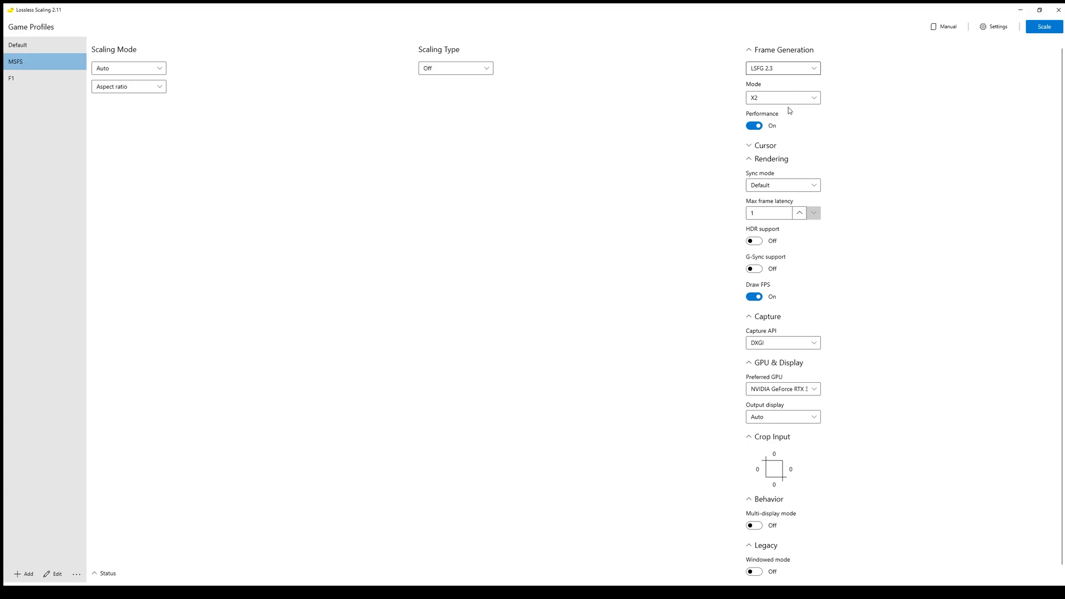
pyautogui.moveTo(901, 104)
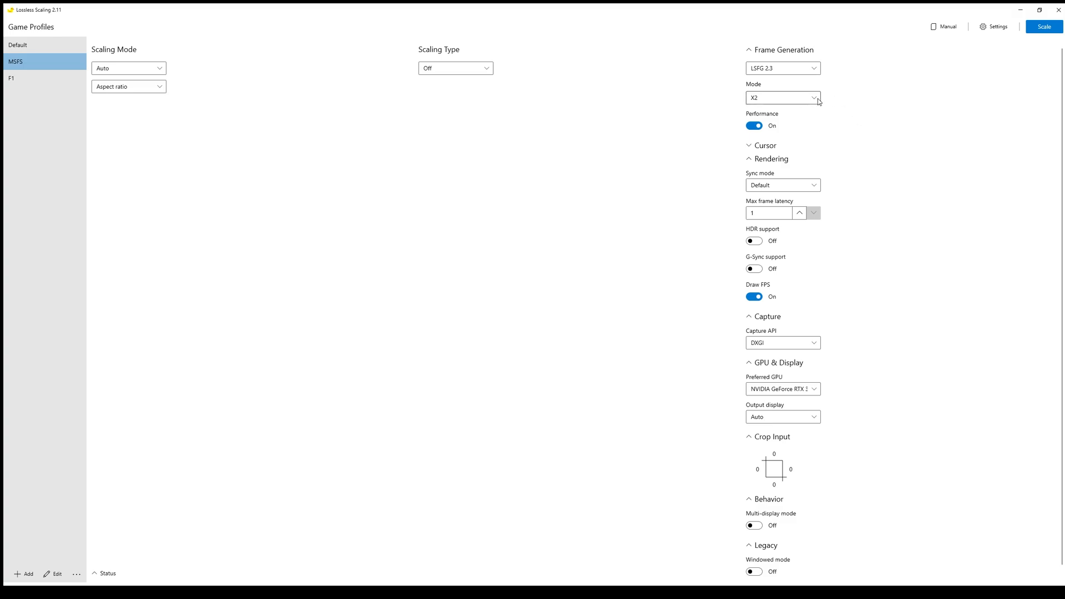
pyautogui.moveTo(785, 114)
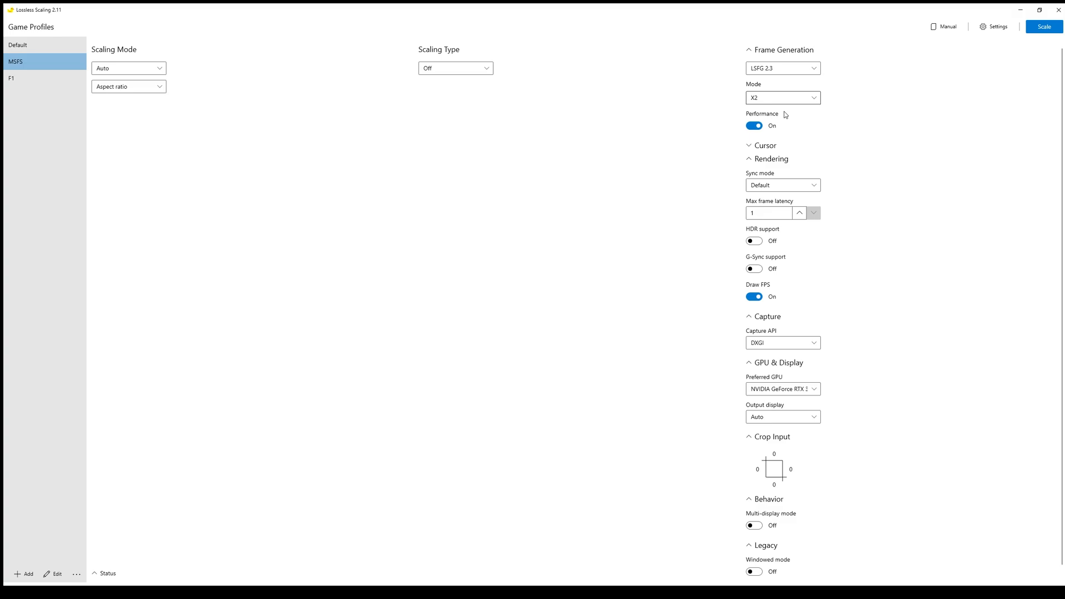
# Switch the MSFS profile's frame generation mode from X2 to X3
pyautogui.click(783, 98)
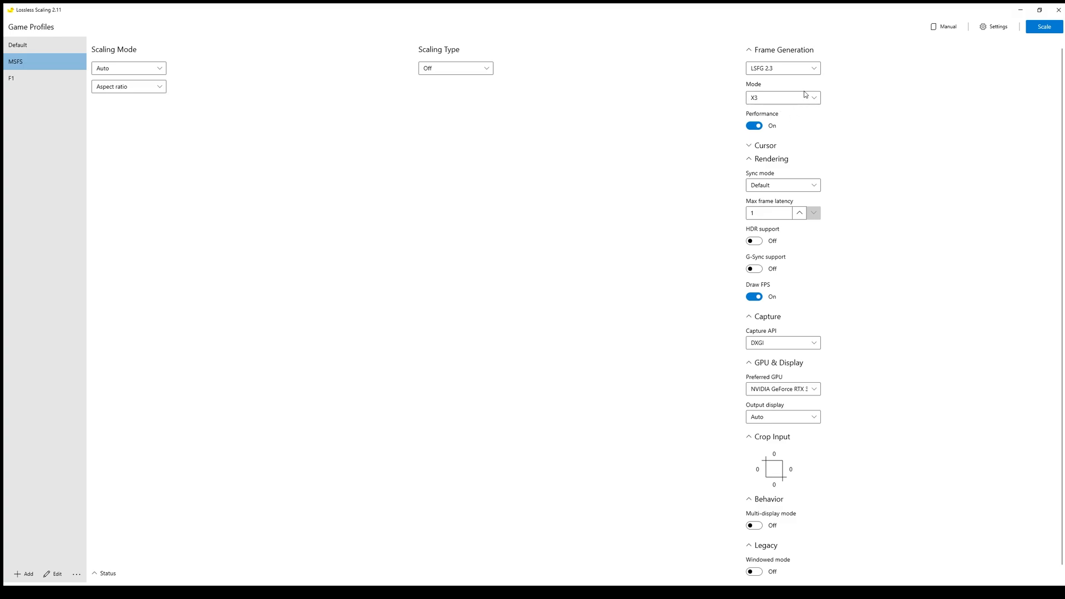
pyautogui.moveTo(777, 126)
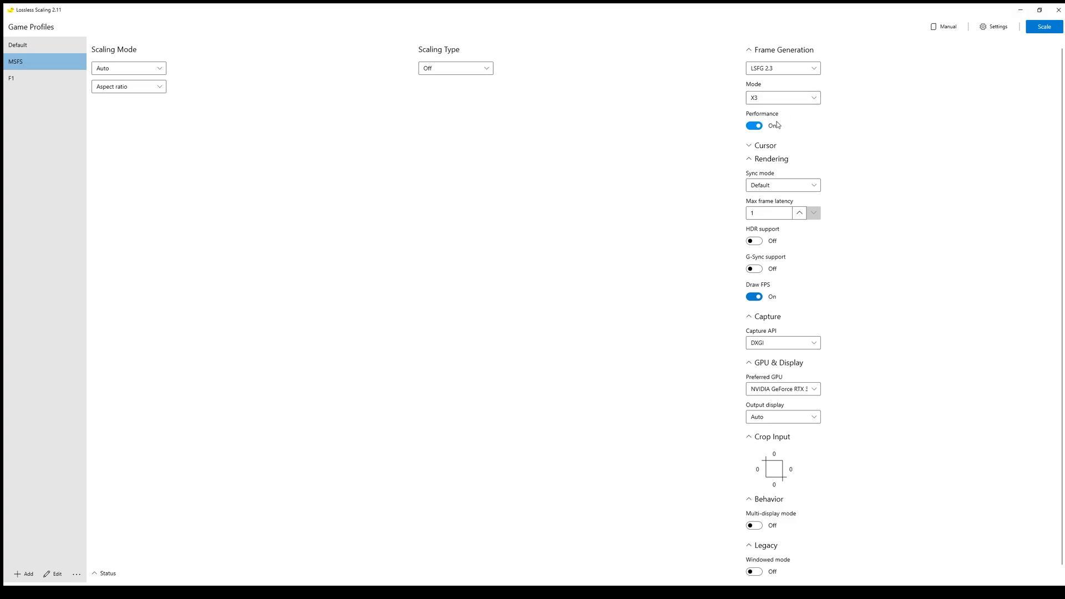
pyautogui.moveTo(810, 122)
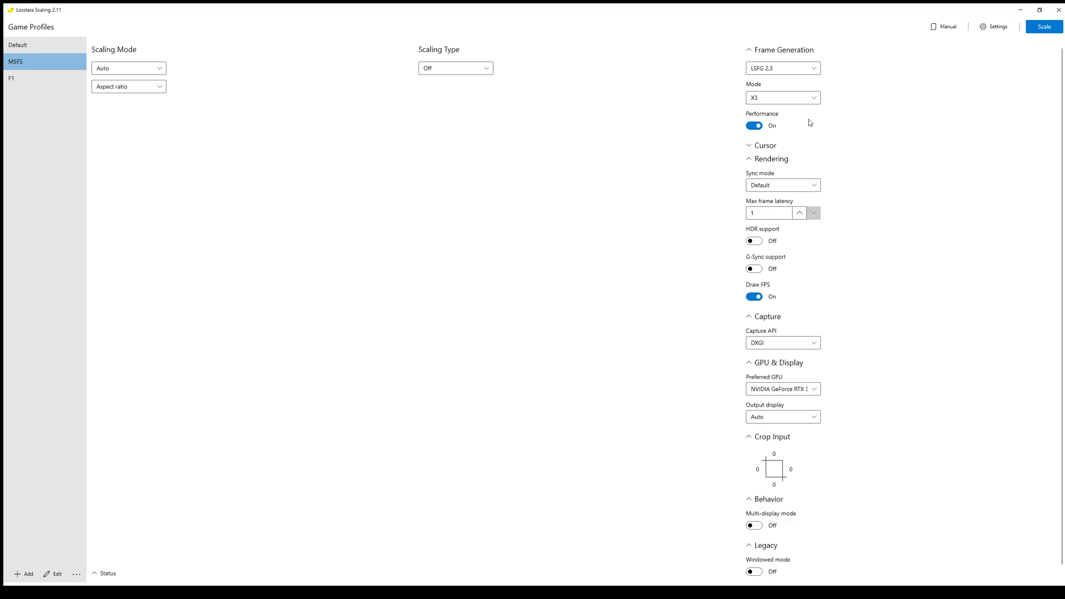
pyautogui.moveTo(789, 128)
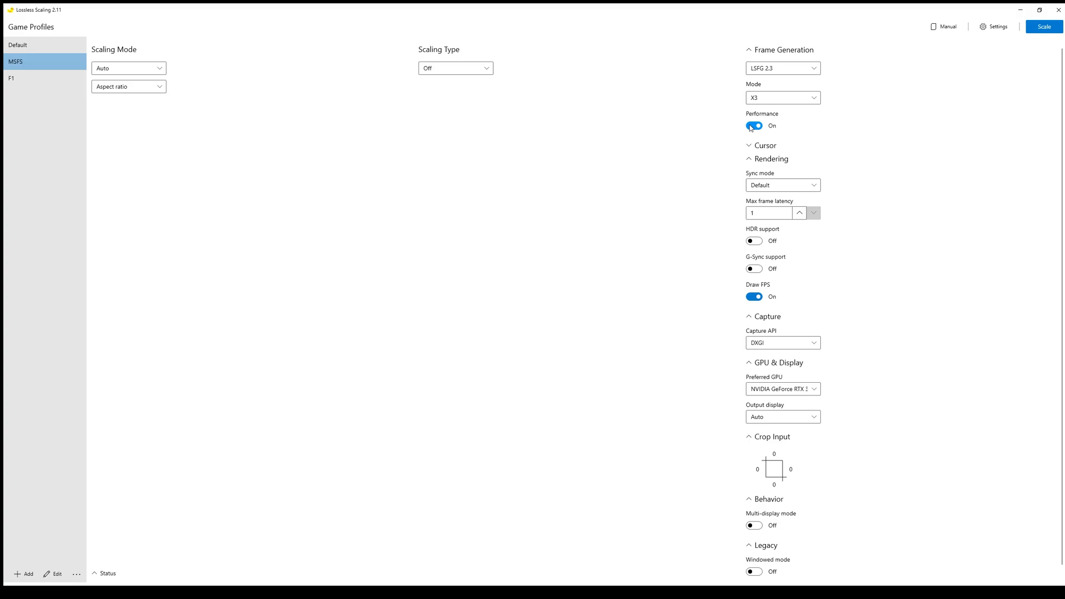
# Turn performance mode off and scale cursor on for the MSFS profile
pyautogui.click(754, 125)
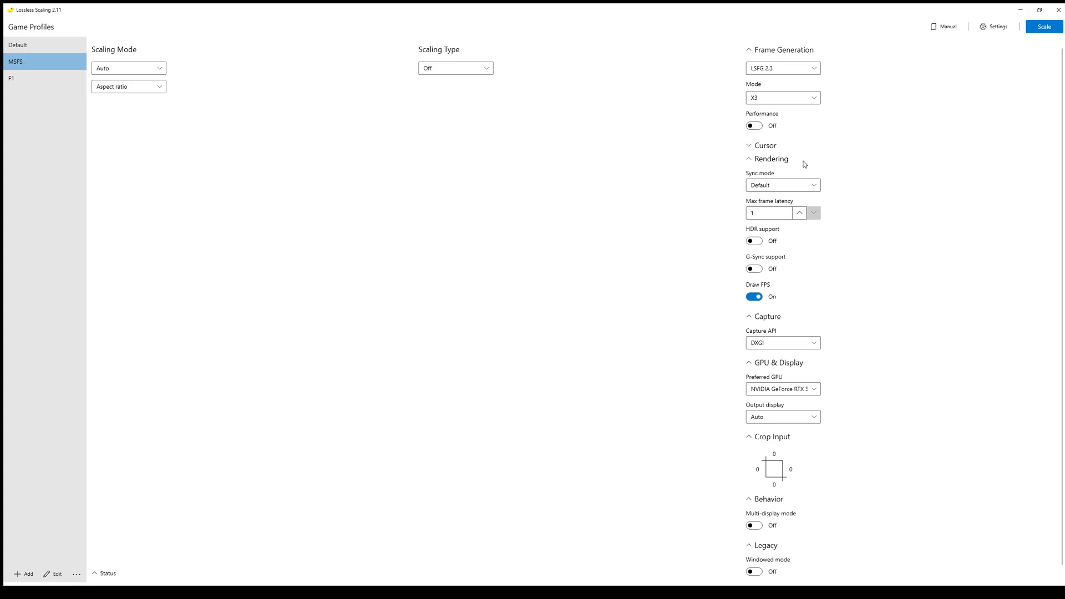
pyautogui.click(762, 146)
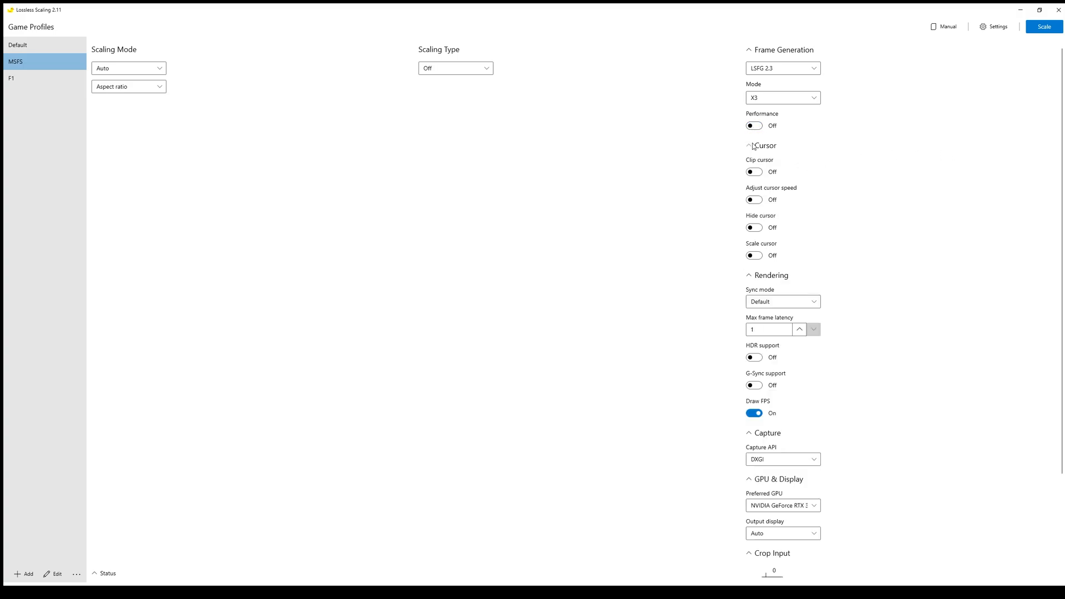
pyautogui.moveTo(780, 245)
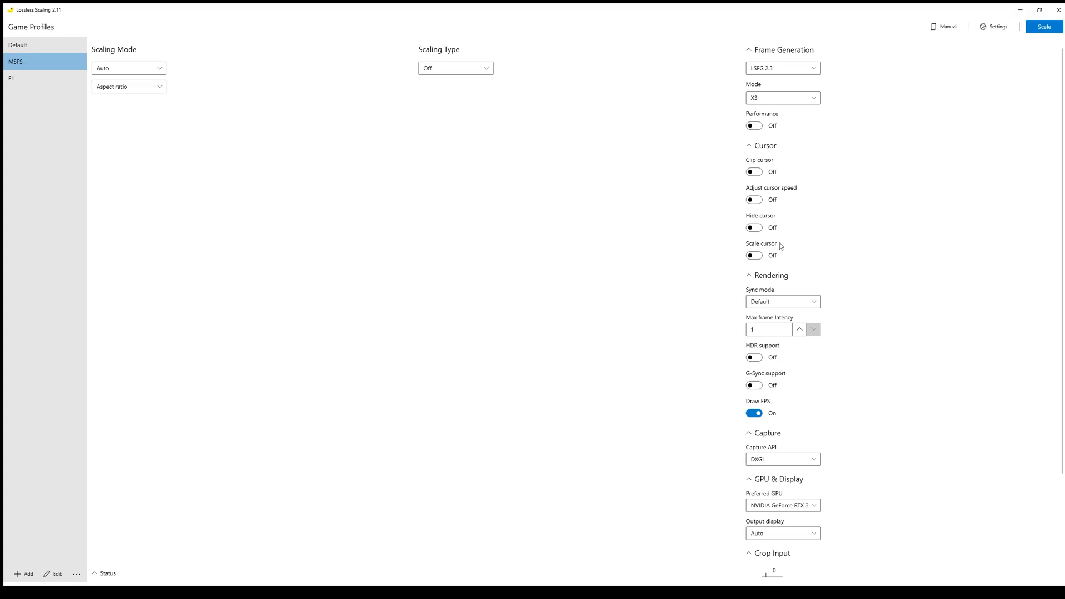
pyautogui.moveTo(781, 257)
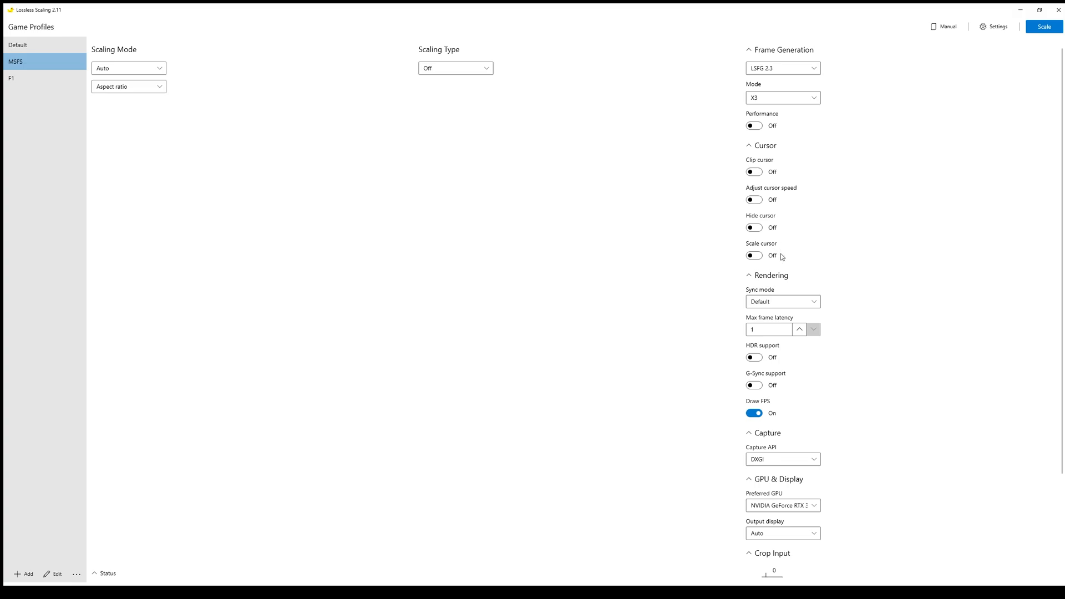
pyautogui.click(754, 255)
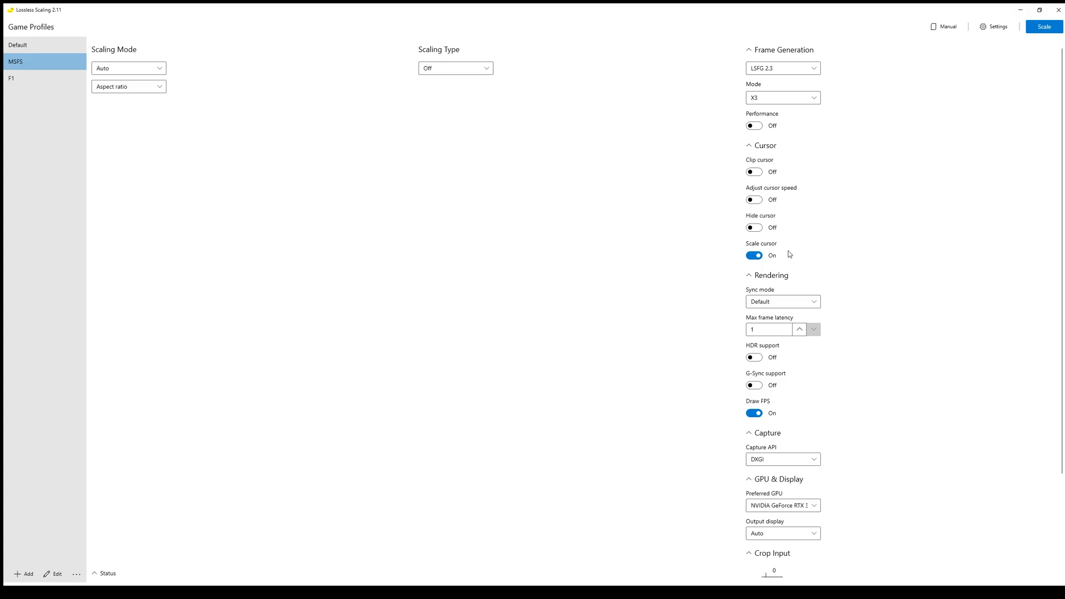
pyautogui.moveTo(779, 253)
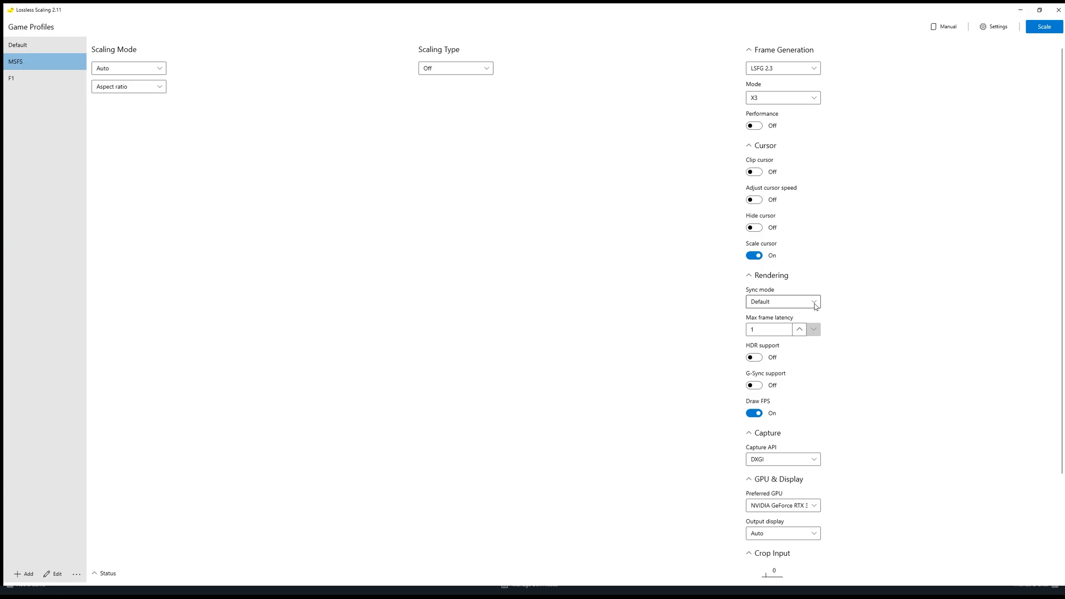
pyautogui.moveTo(772, 304)
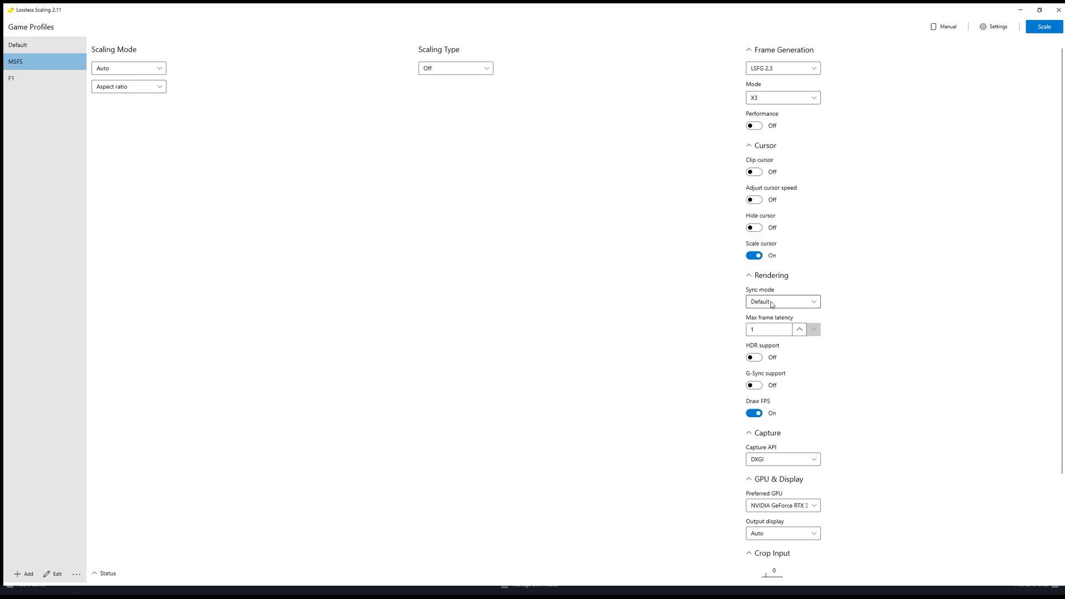
pyautogui.moveTo(834, 332)
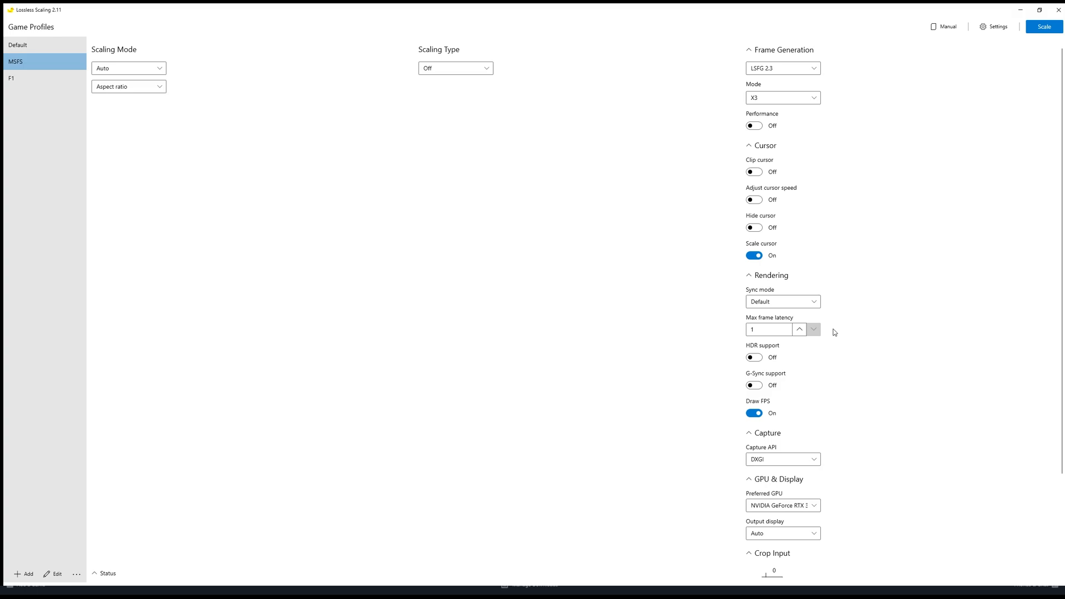
pyautogui.moveTo(785, 357)
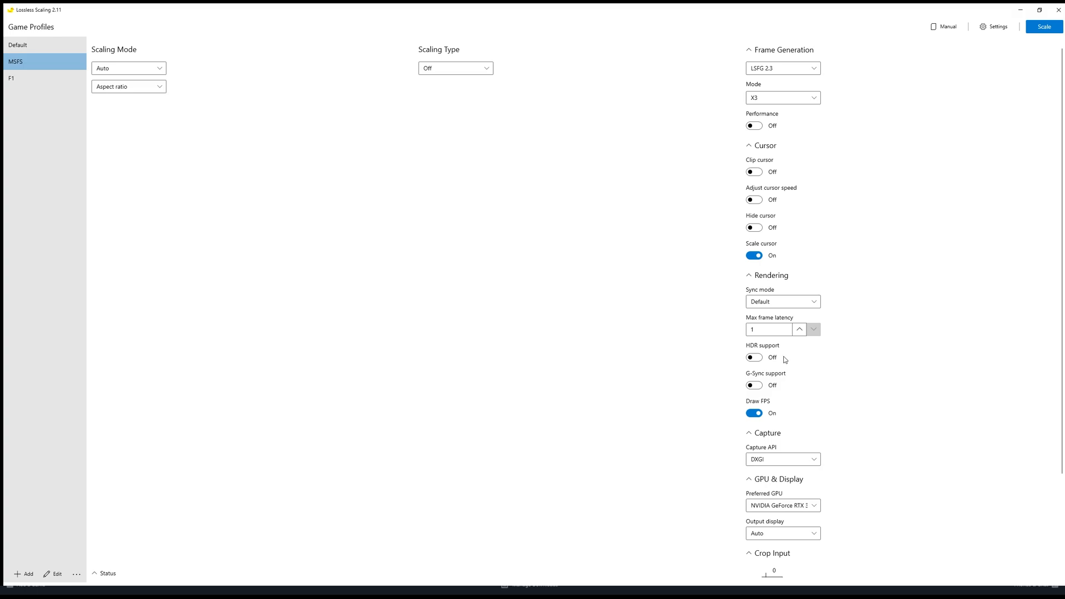
pyautogui.moveTo(790, 381)
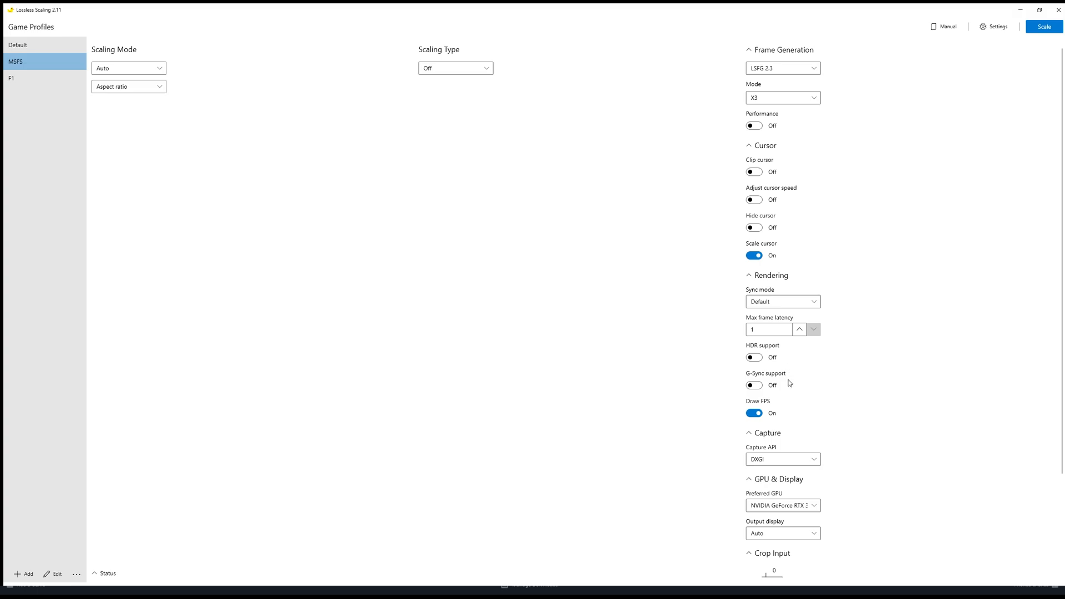
pyautogui.moveTo(786, 388)
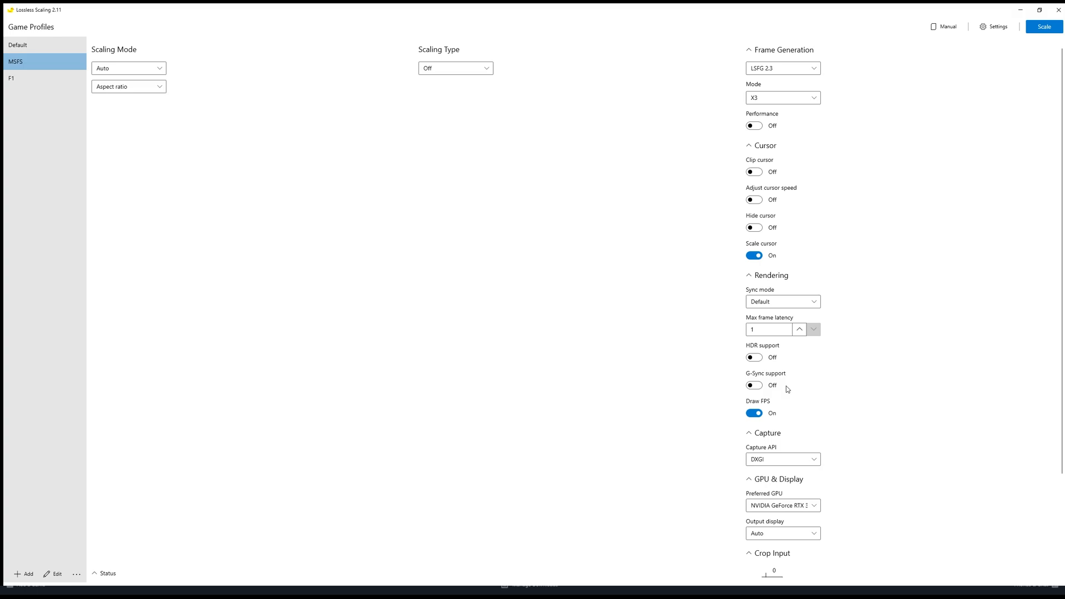
pyautogui.scroll(-3)
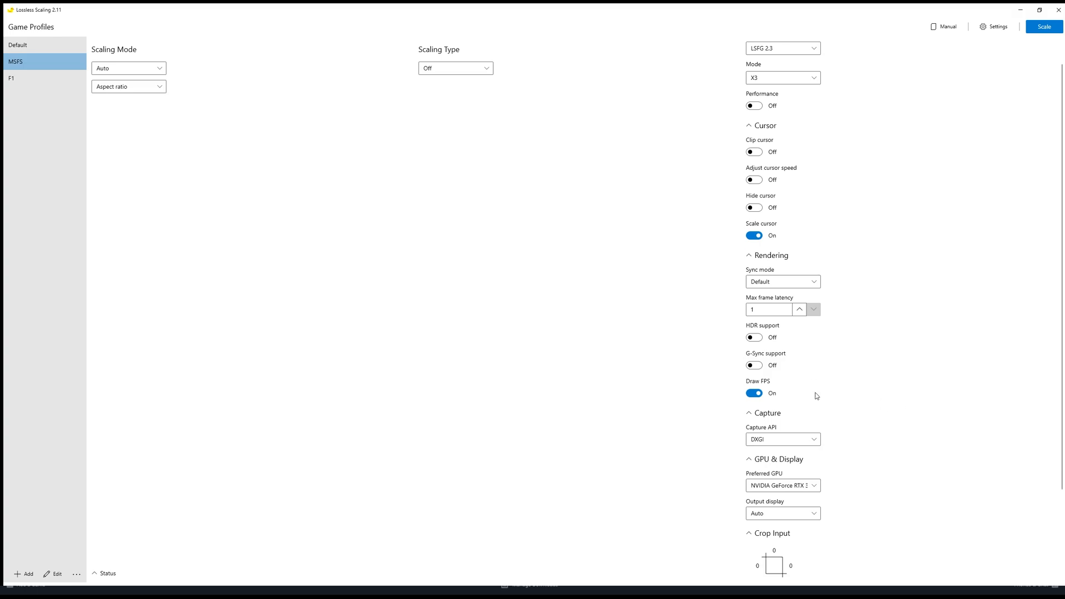
pyautogui.moveTo(800, 395)
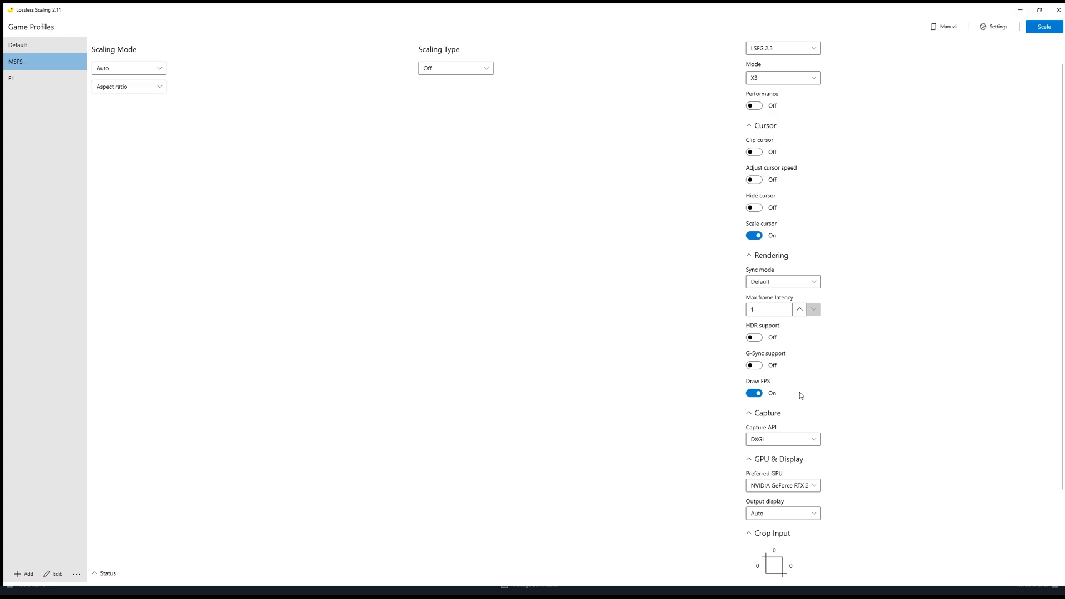
pyautogui.moveTo(767, 380)
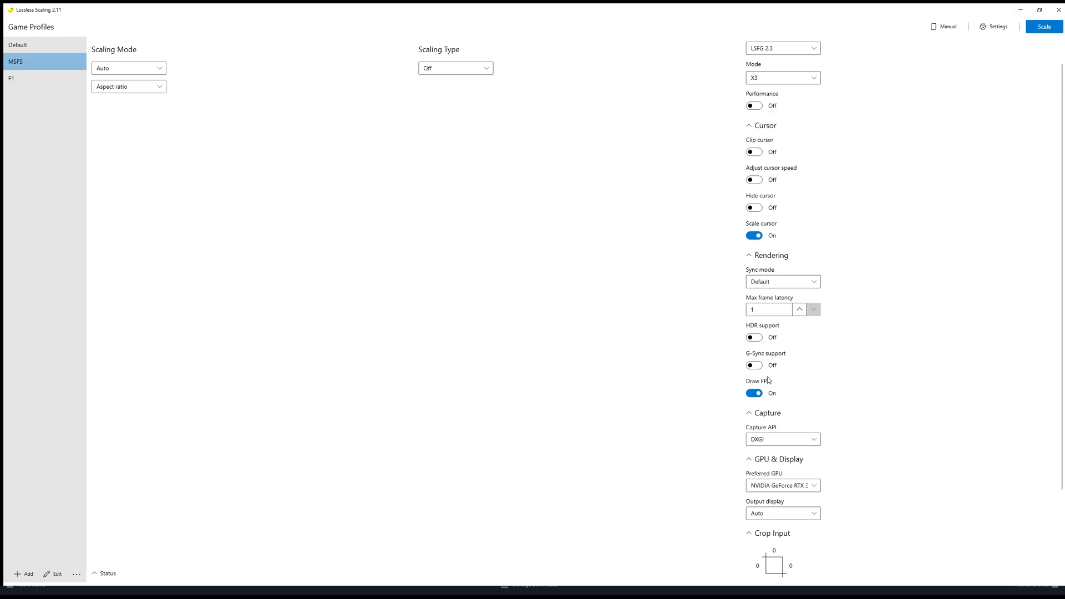
pyautogui.moveTo(791, 391)
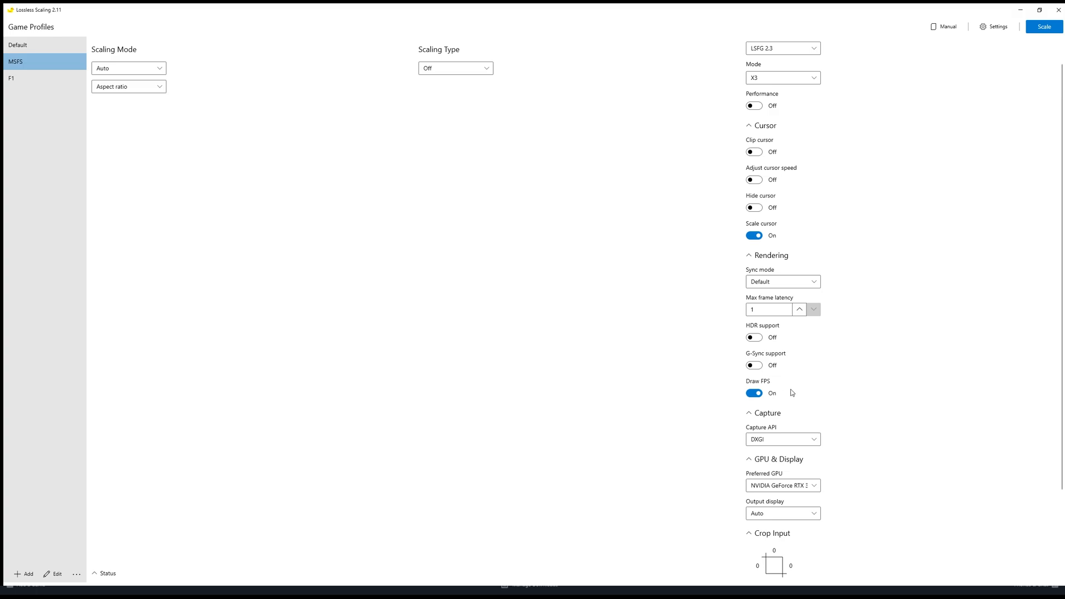
pyautogui.scroll(-3)
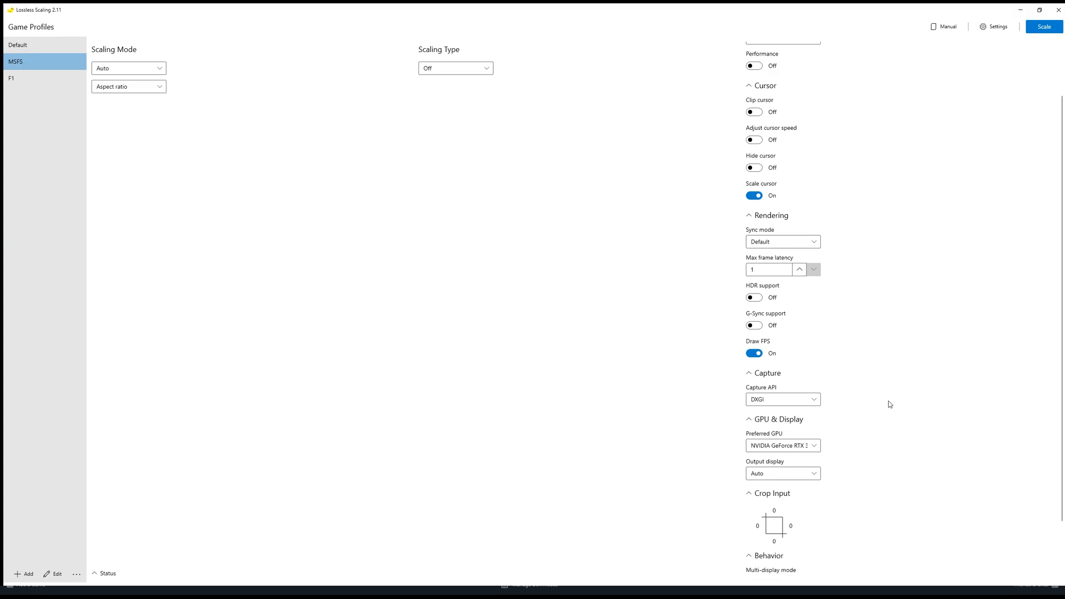
pyautogui.scroll(-3)
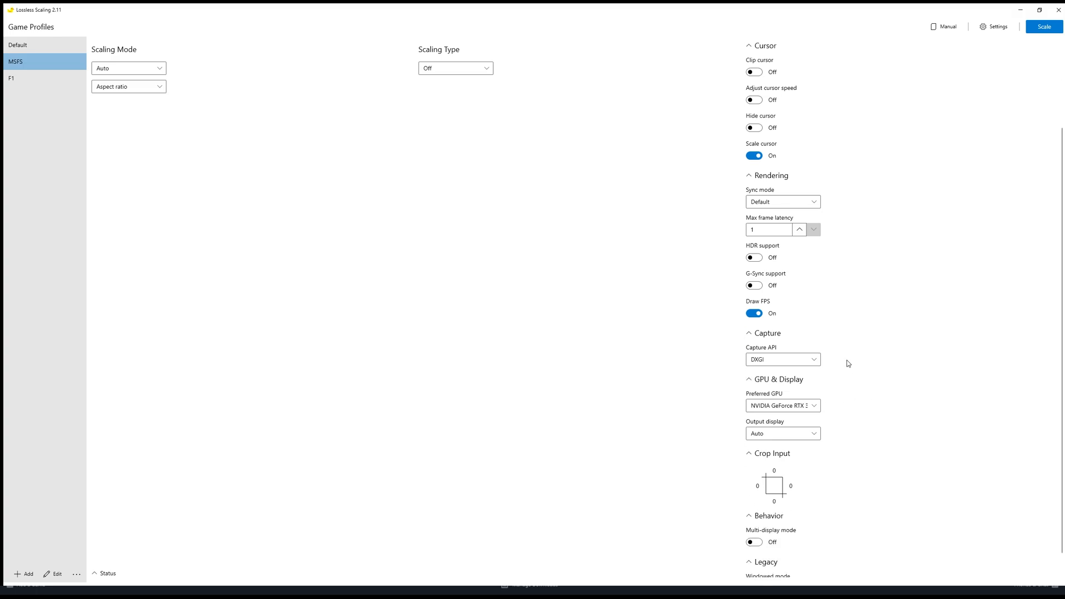
pyautogui.scroll(-3)
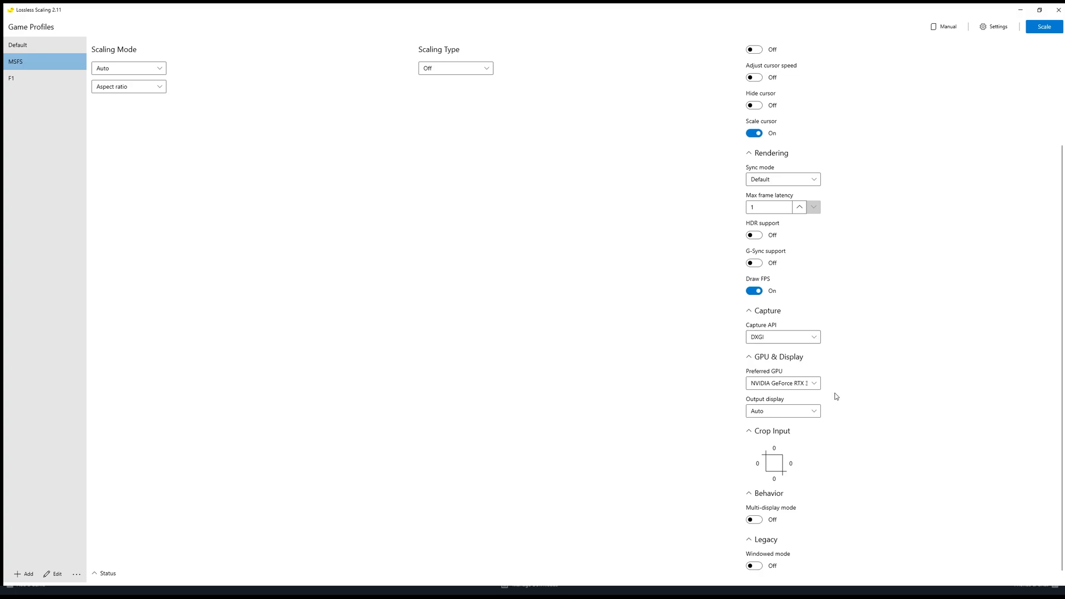
pyautogui.moveTo(831, 392)
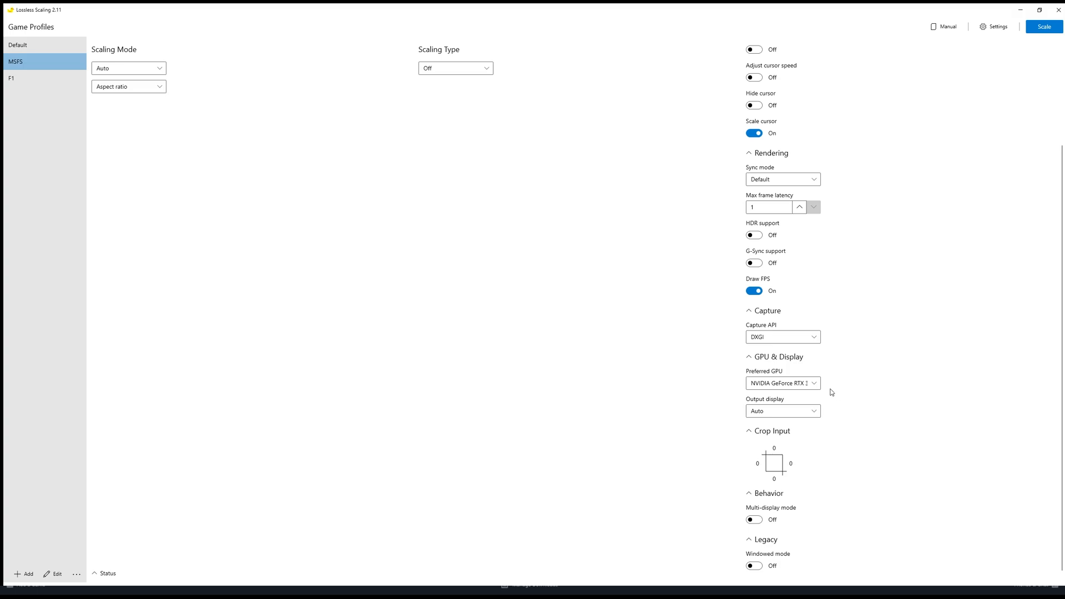
pyautogui.moveTo(839, 406)
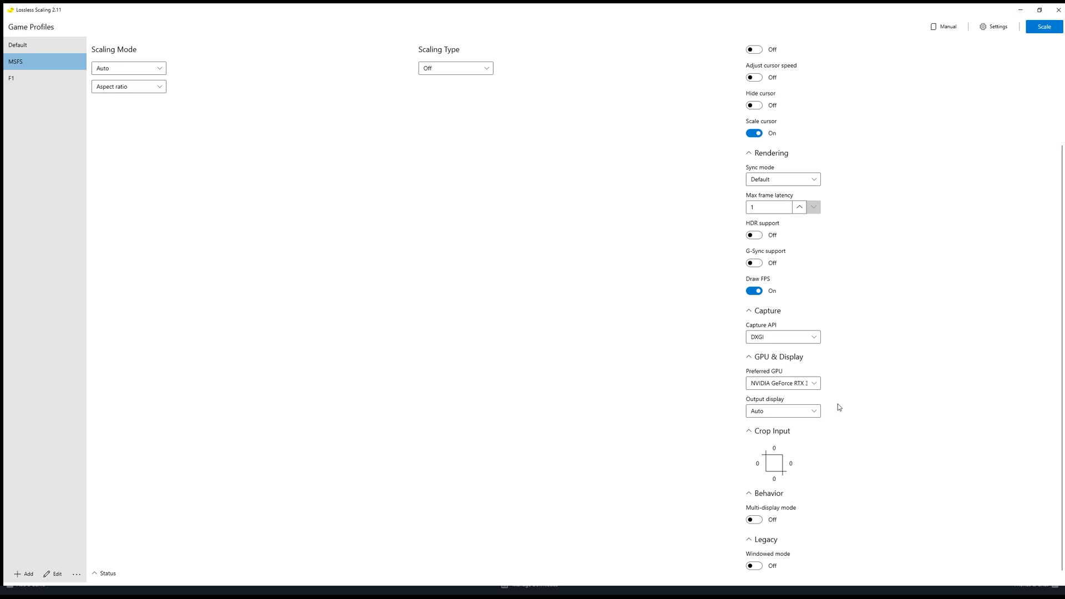
pyautogui.moveTo(803, 521)
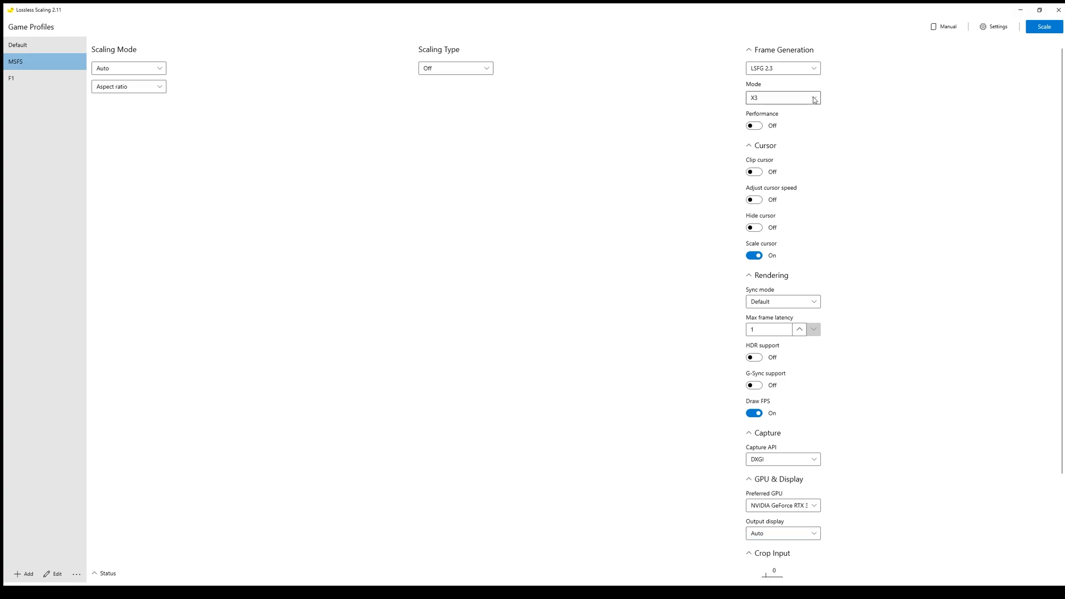
# Return the MSFS profile's frame generation mode to X2 and switch Draw FPS off
pyautogui.click(783, 98)
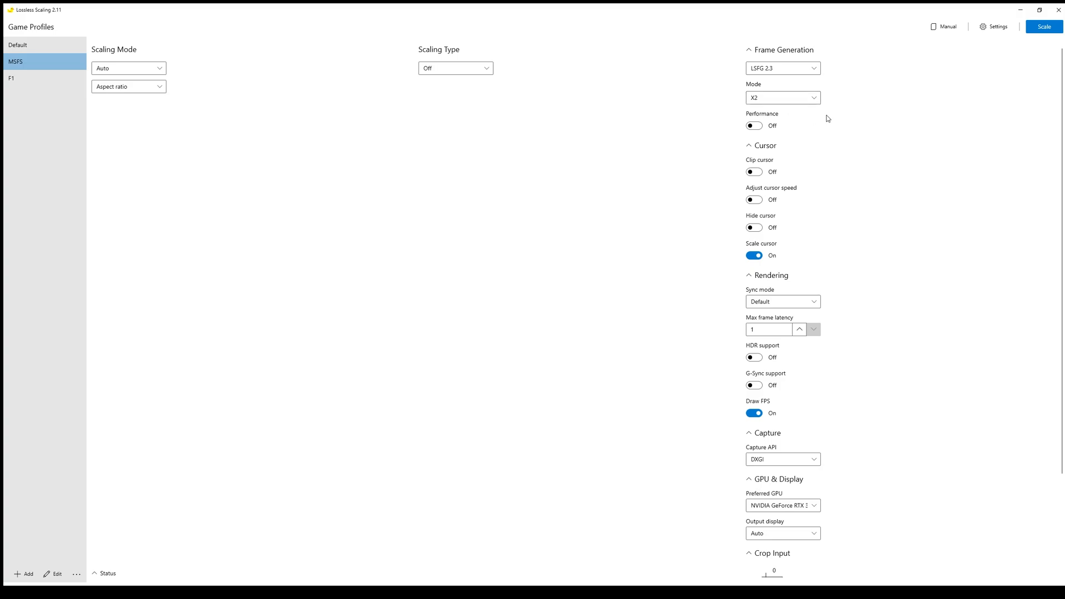
pyautogui.moveTo(820, 97)
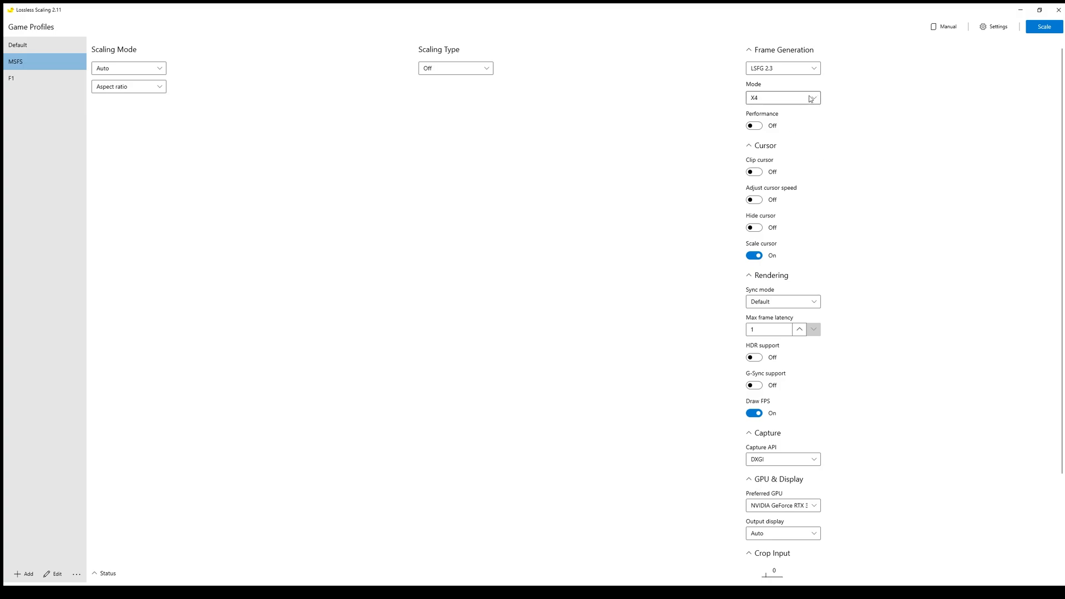
pyautogui.click(782, 97)
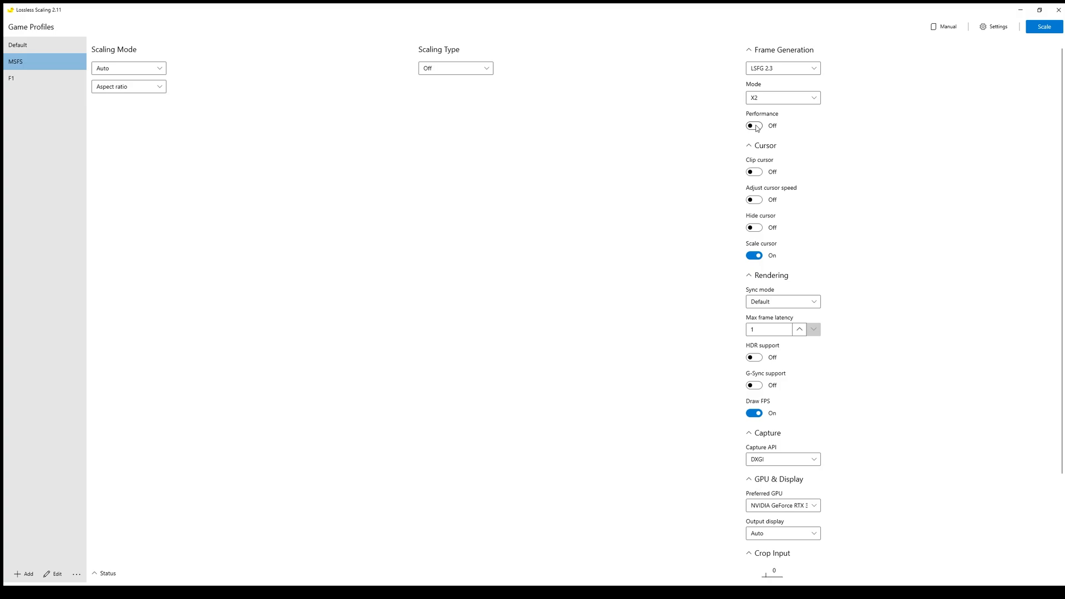
pyautogui.moveTo(818, 223)
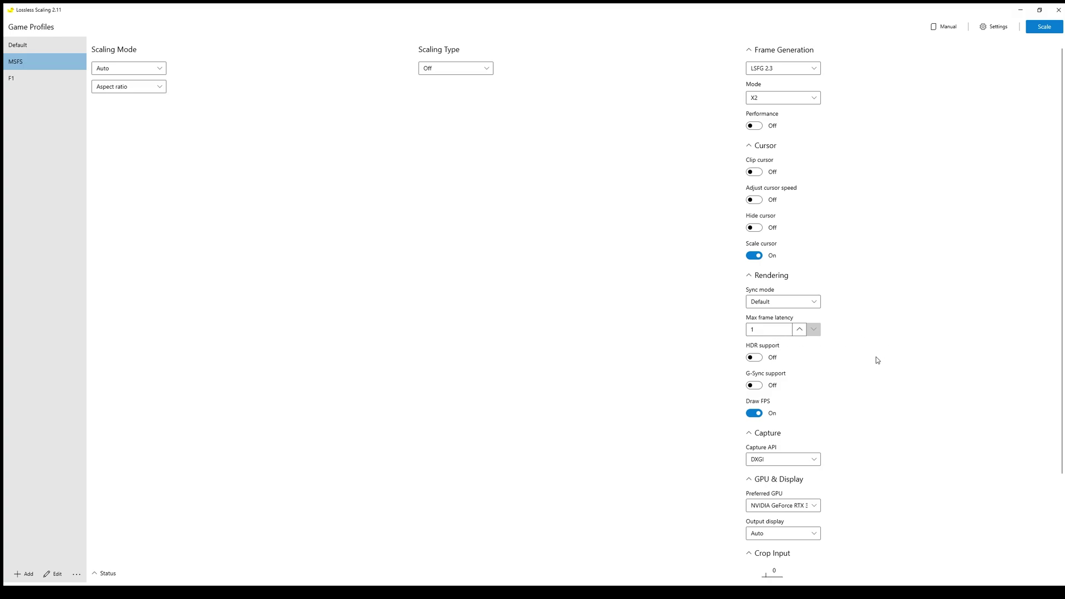
pyautogui.click(754, 413)
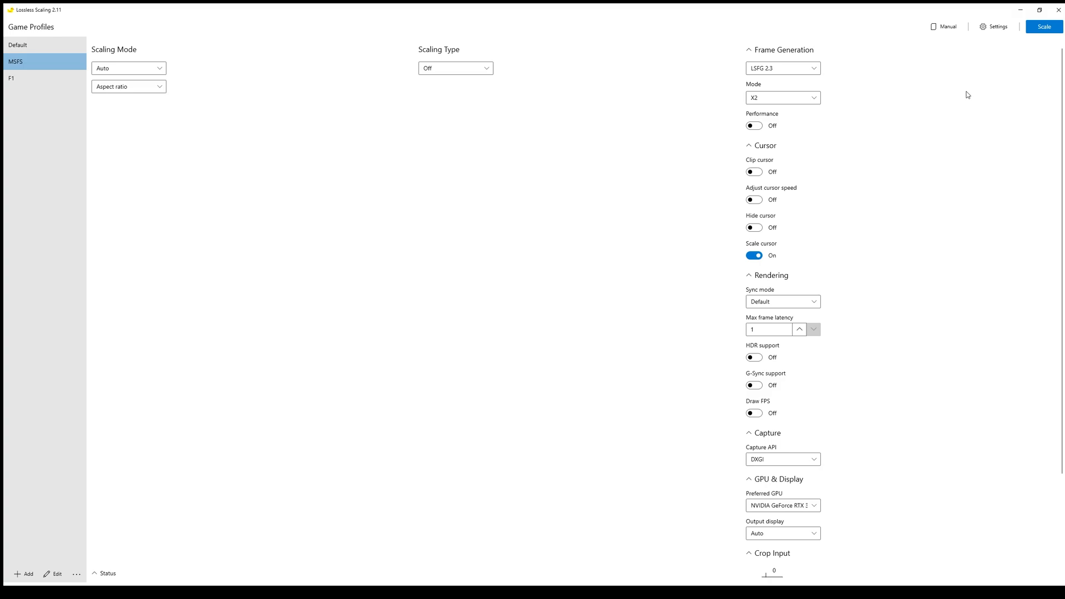
pyautogui.moveTo(756, 116)
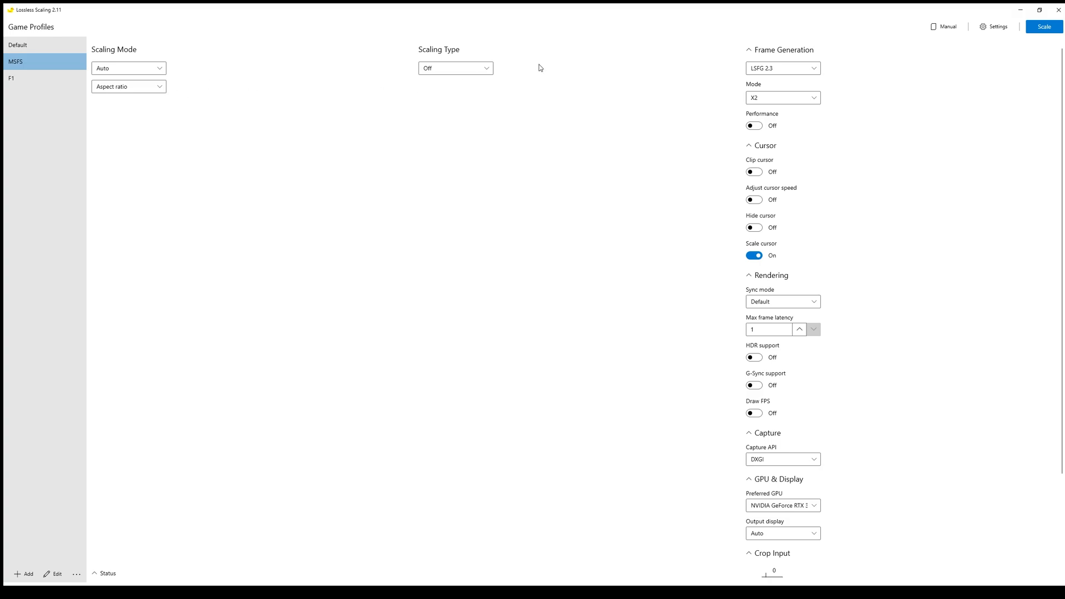
pyautogui.moveTo(998, 73)
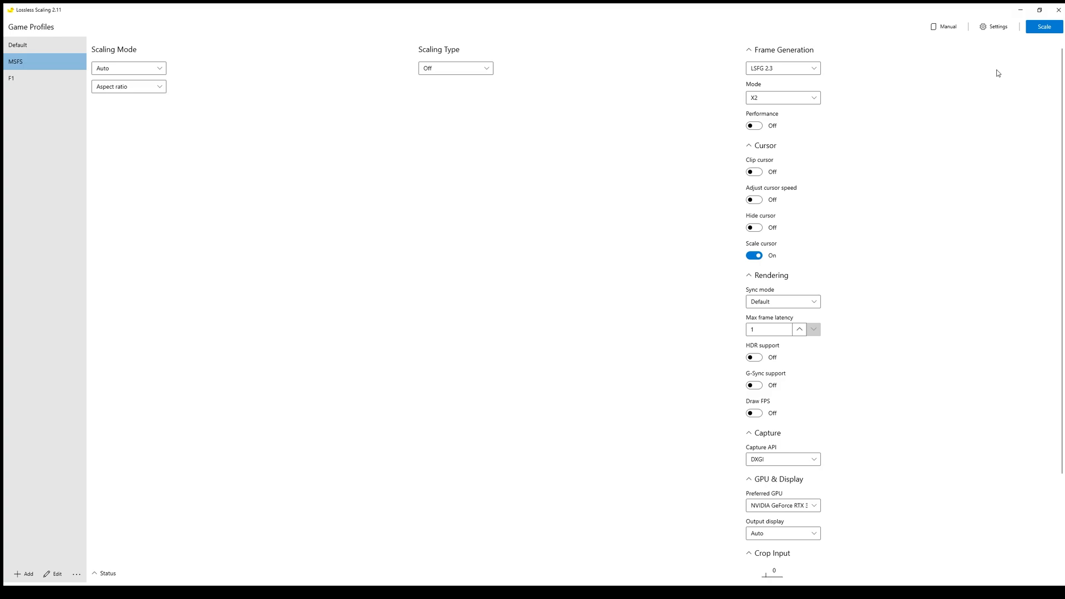
pyautogui.moveTo(1042, 40)
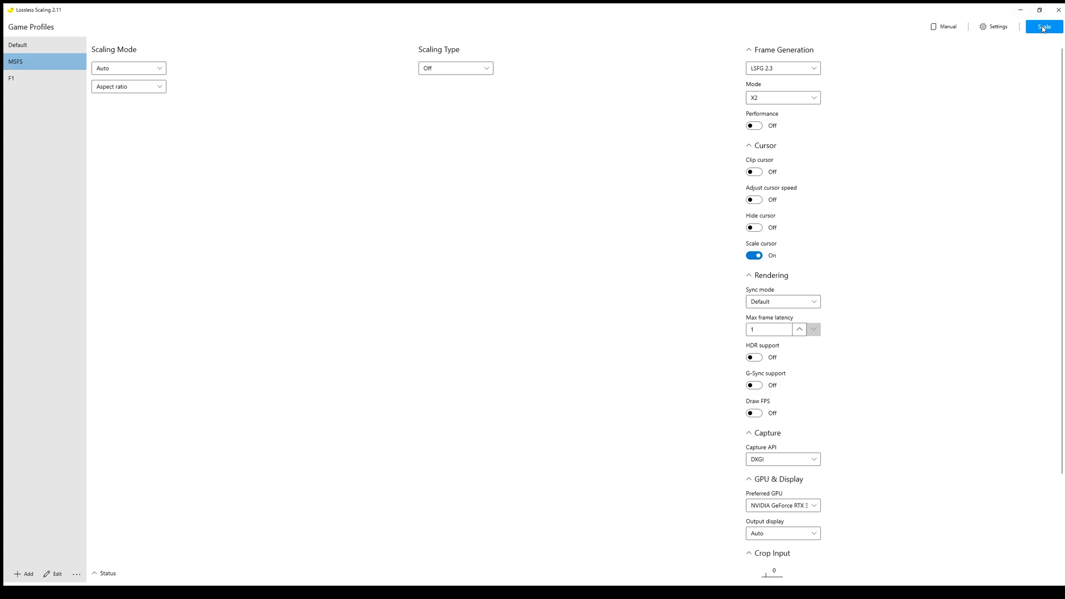
pyautogui.click(1044, 26)
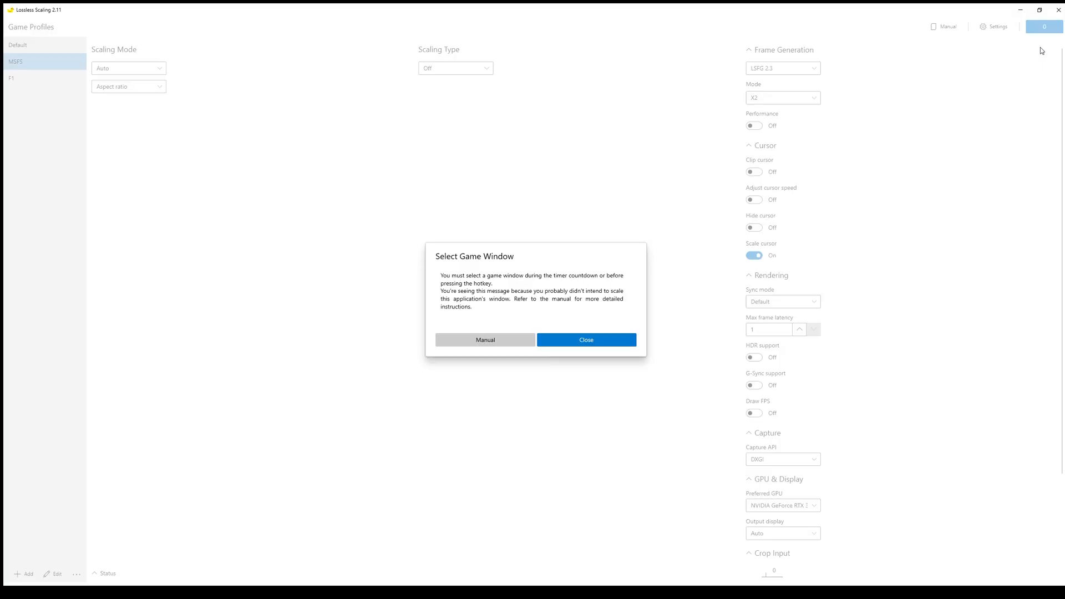
pyautogui.moveTo(679, 219)
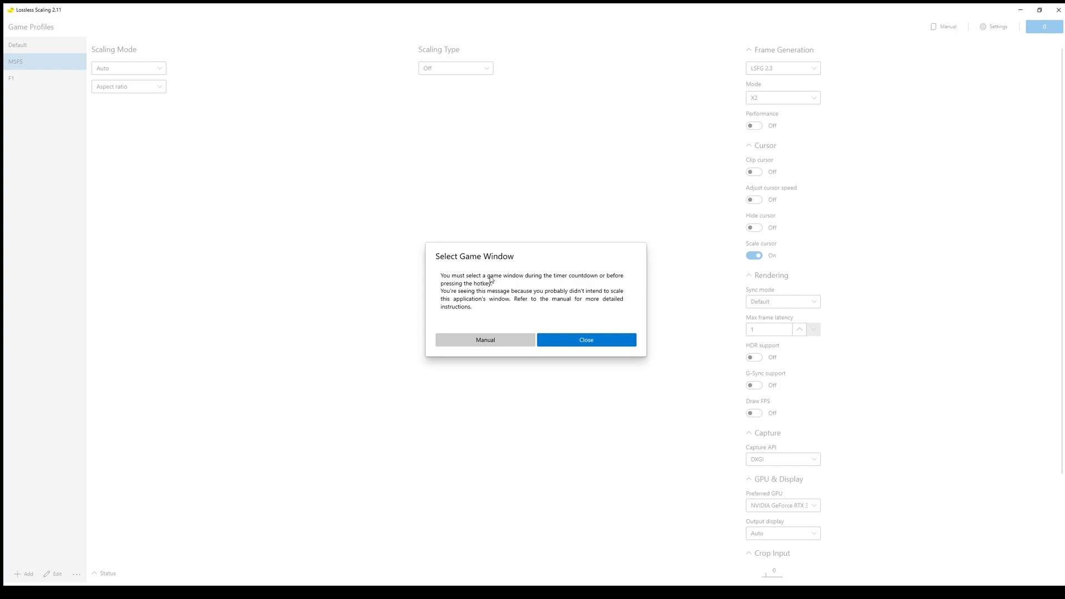
pyautogui.click(586, 339)
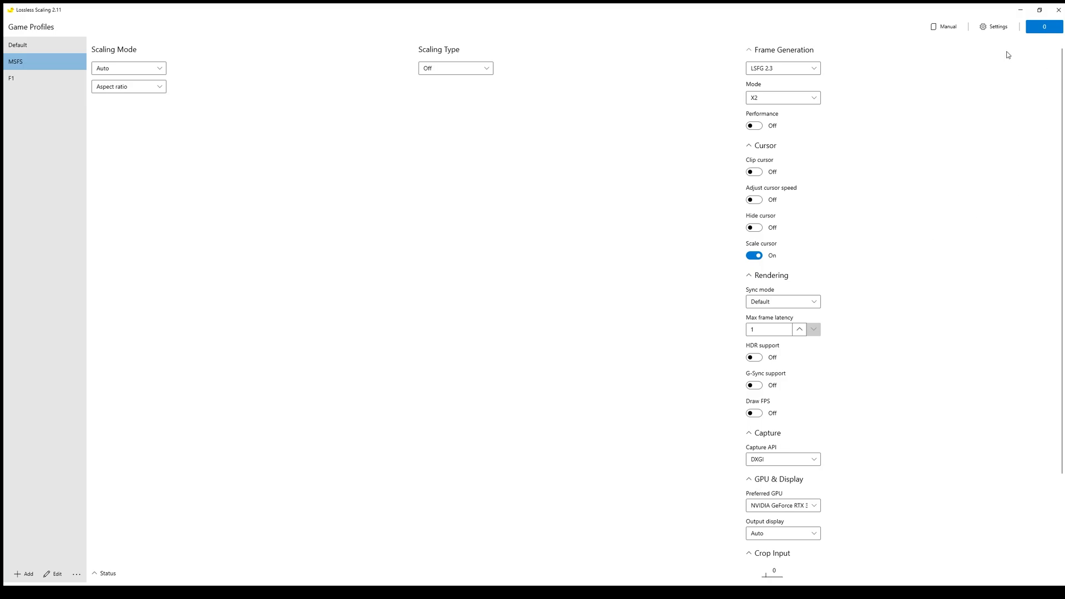
# Review the Ctrl + S scale hotkey in Settings, then start scaling
pyautogui.click(996, 27)
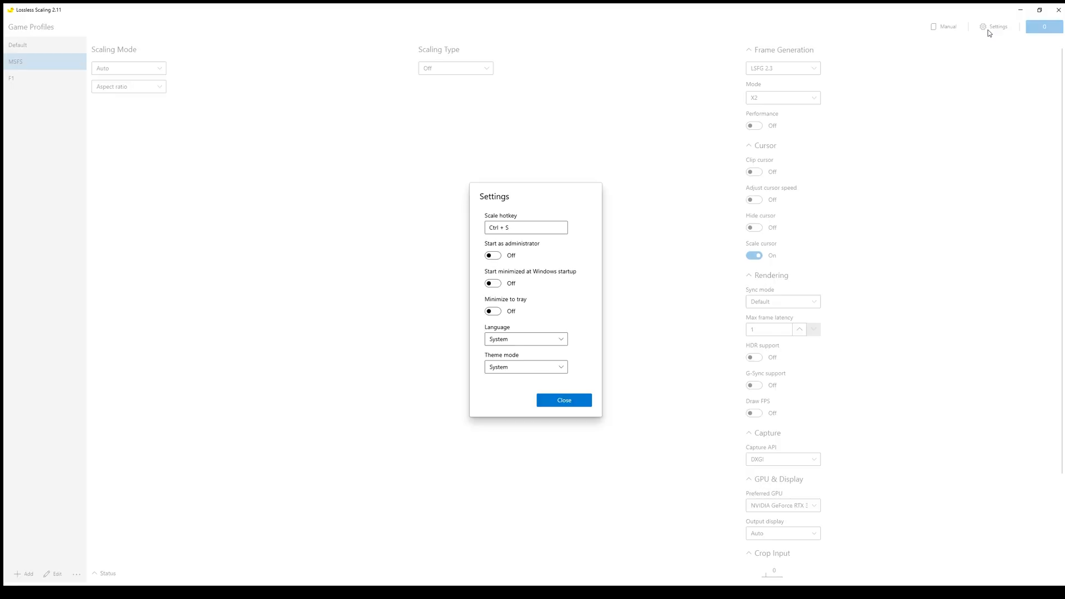
pyautogui.moveTo(538, 216)
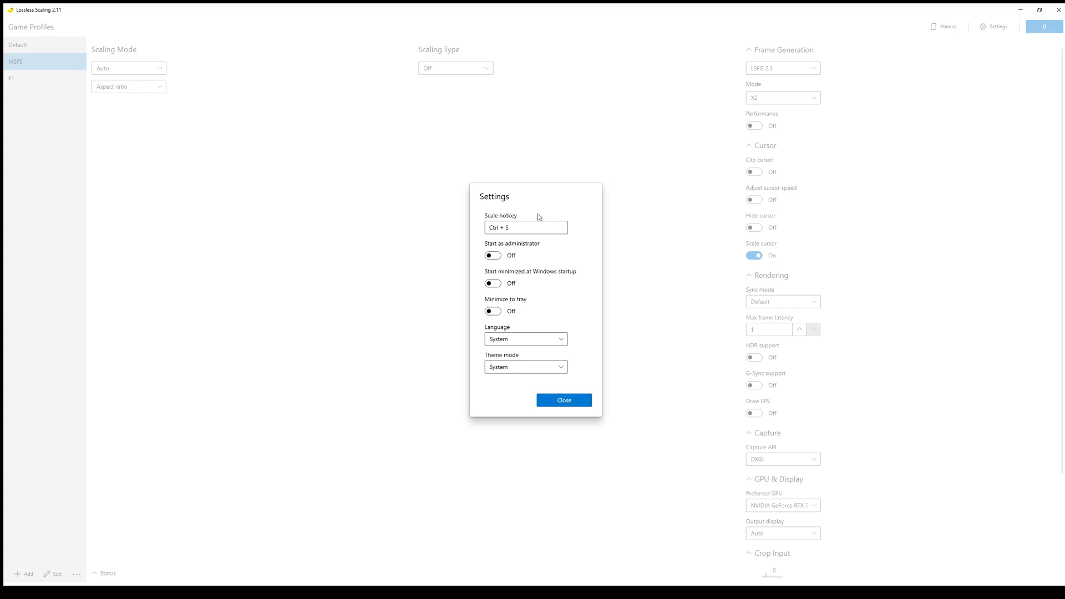
pyautogui.click(525, 227)
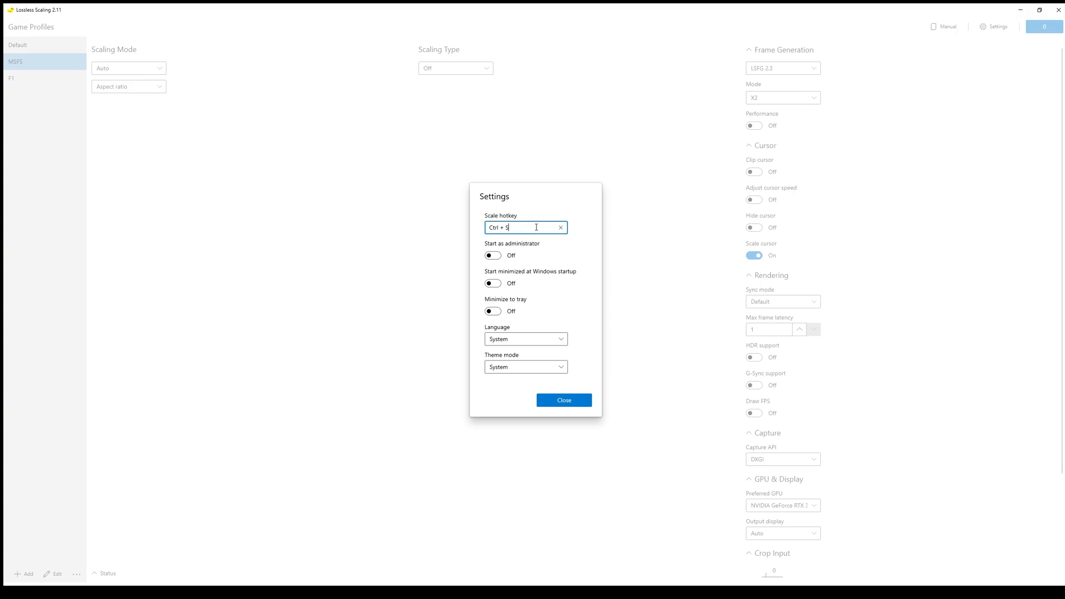
pyautogui.moveTo(545, 206)
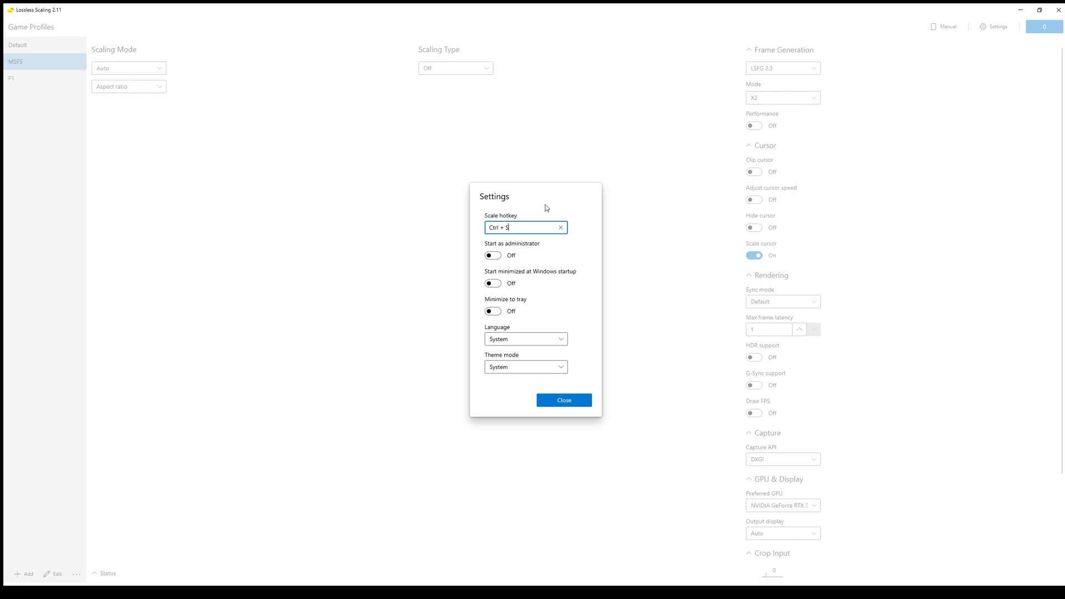
pyautogui.moveTo(574, 397)
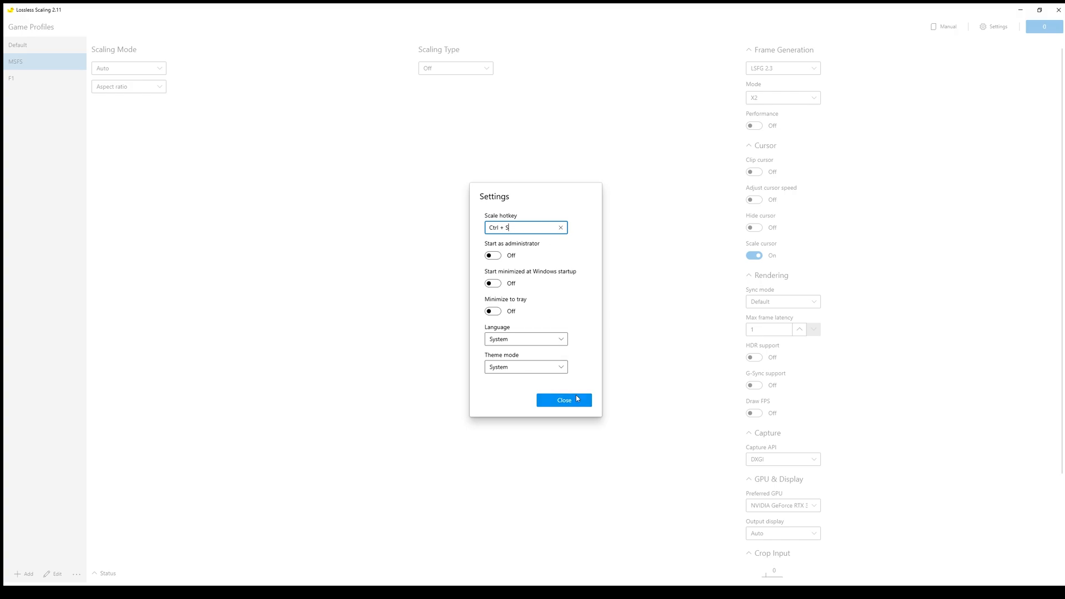
pyautogui.click(563, 400)
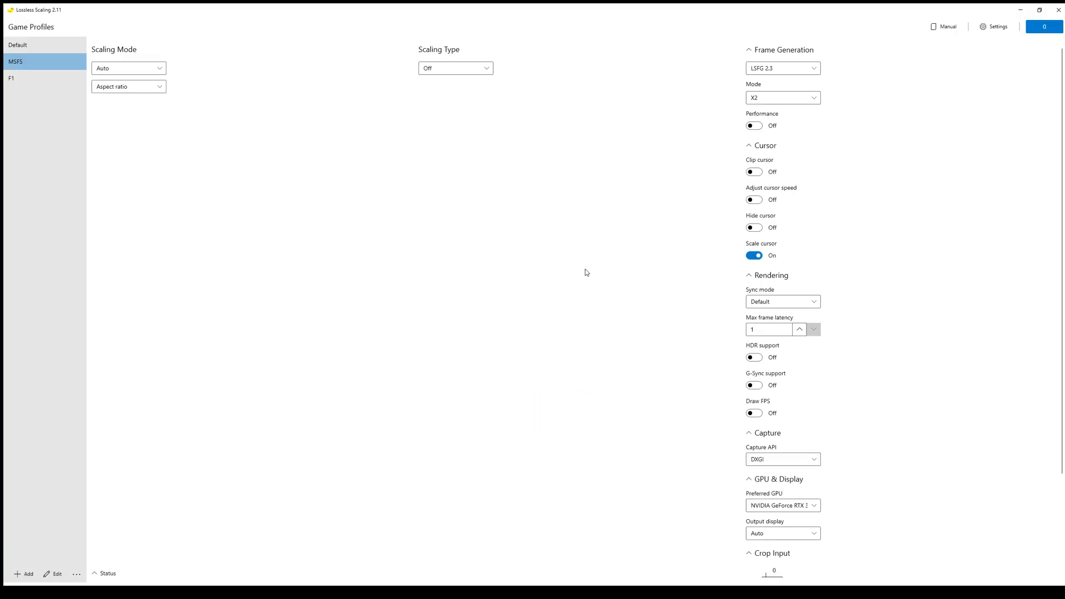
pyautogui.moveTo(543, 217)
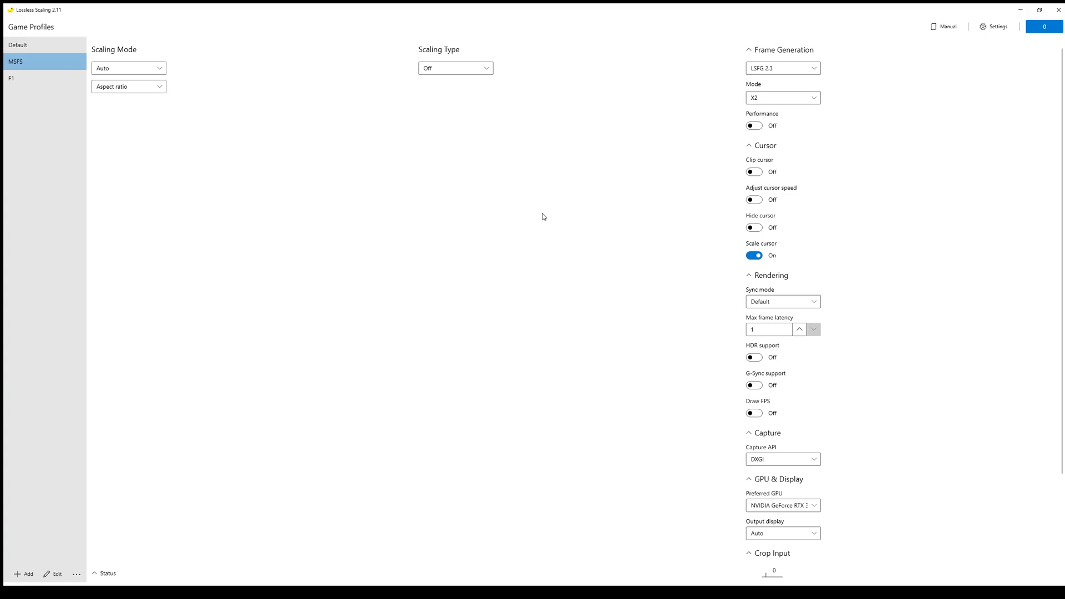
pyautogui.click(1046, 27)
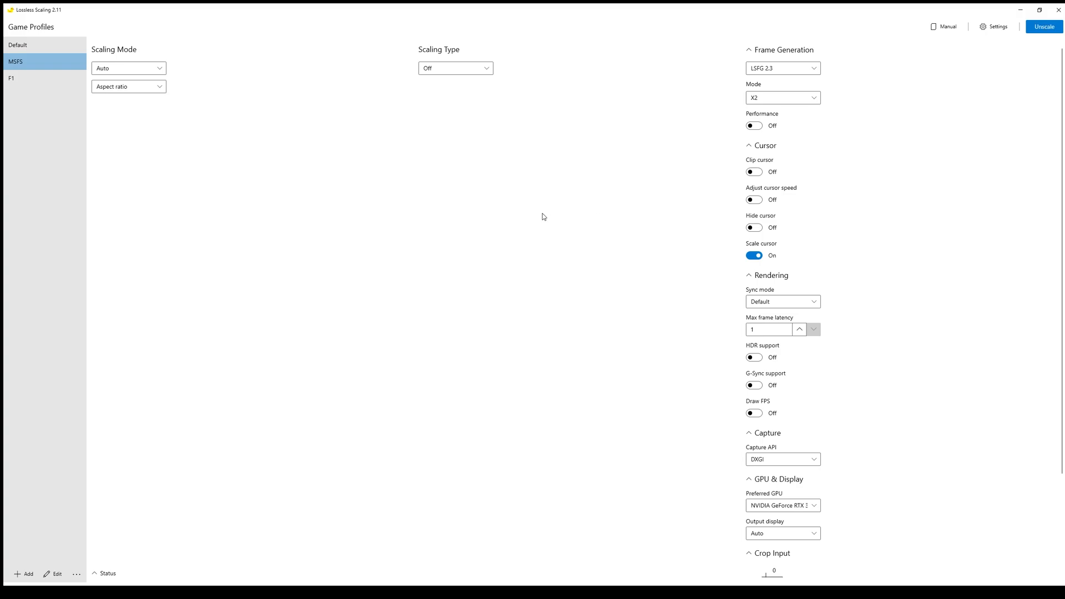
pyautogui.click(1047, 26)
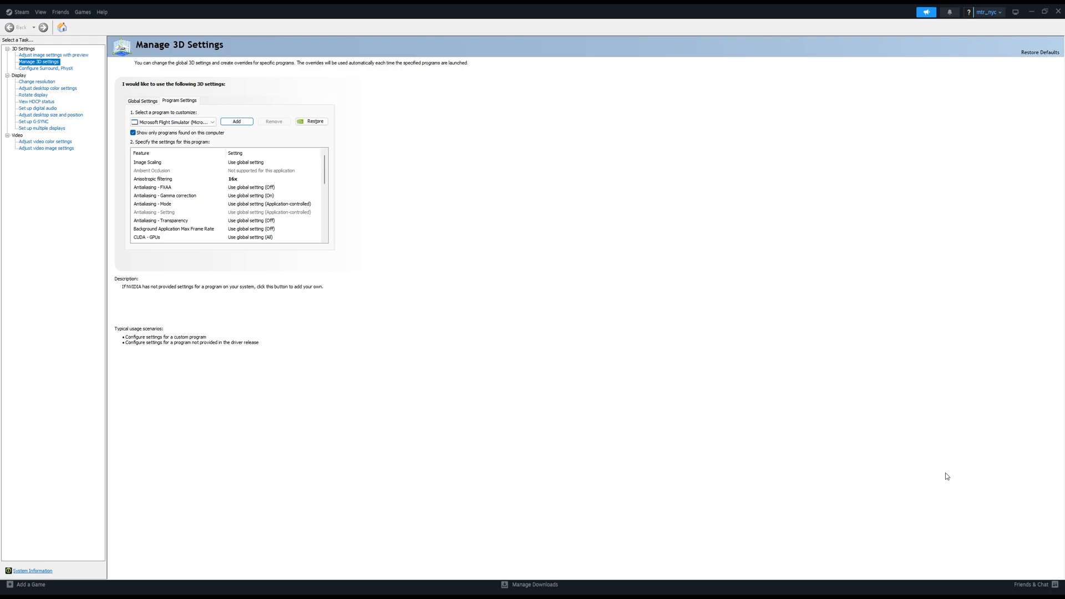
pyautogui.moveTo(276, 143)
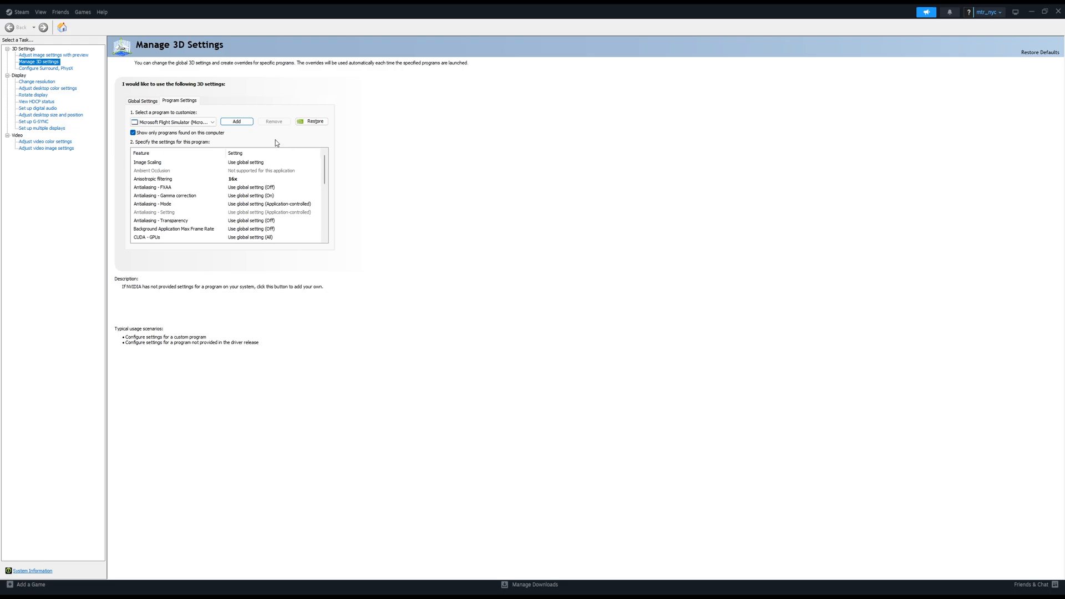
pyautogui.moveTo(602, 251)
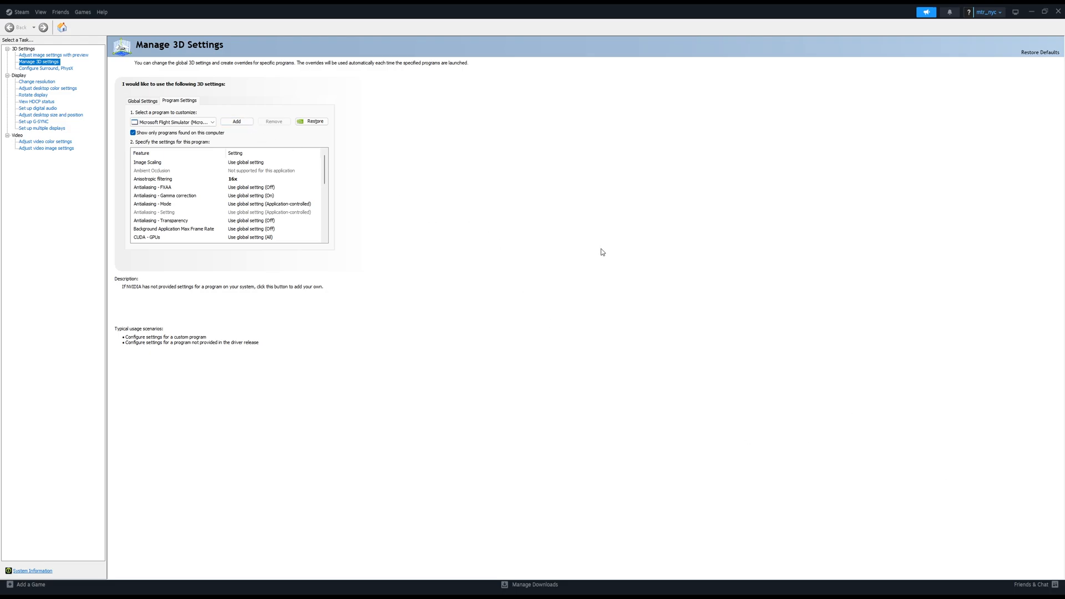
pyautogui.moveTo(623, 229)
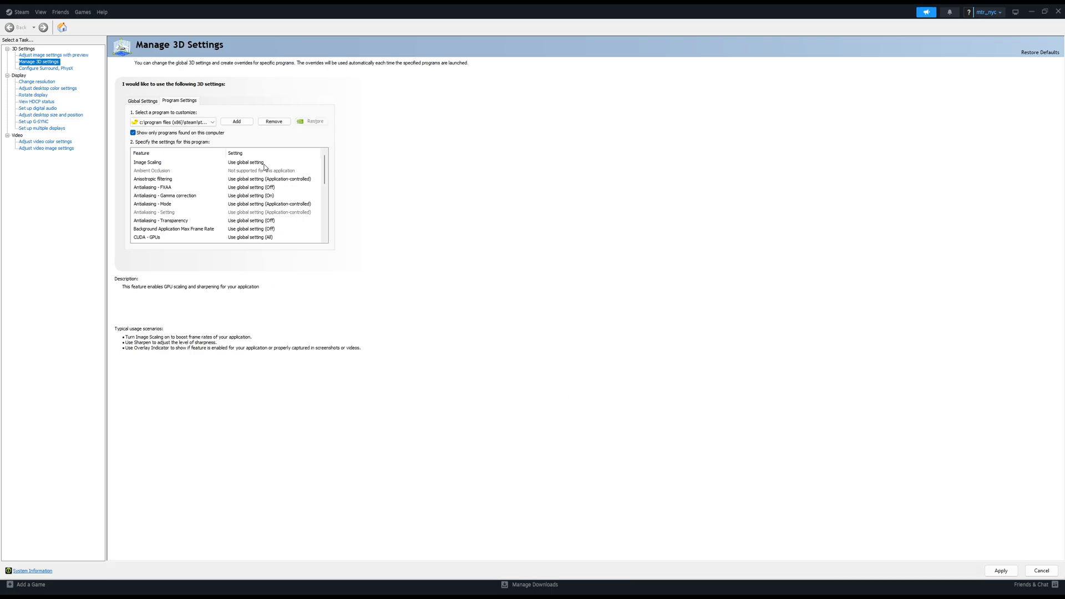
# Set Vulkan/OpenGL present method to Prefer layered on DXGI Swapchain and apply it
pyautogui.scroll(-3)
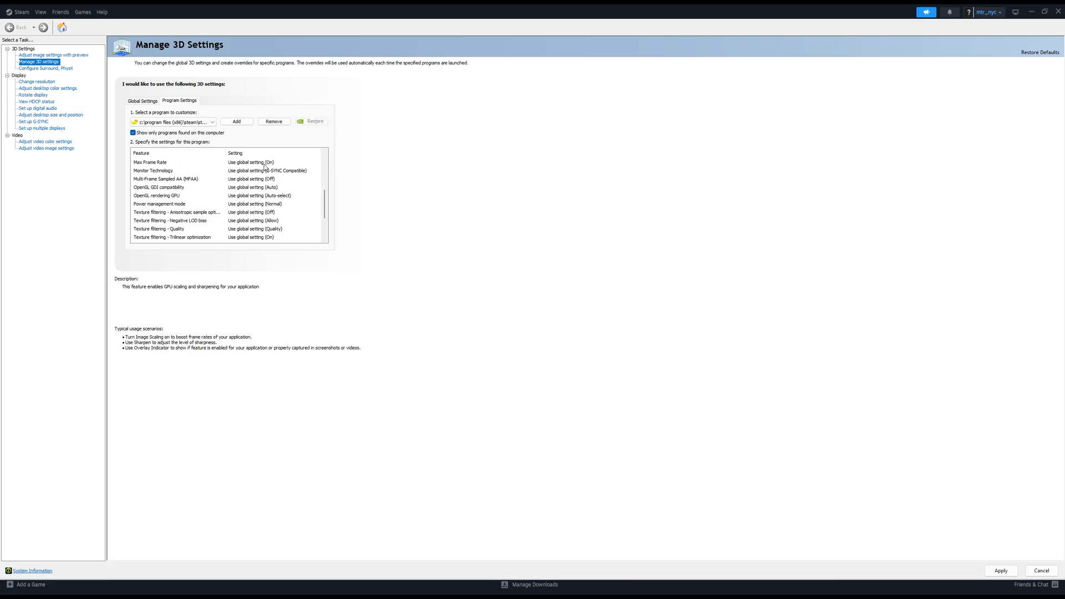
pyautogui.click(172, 237)
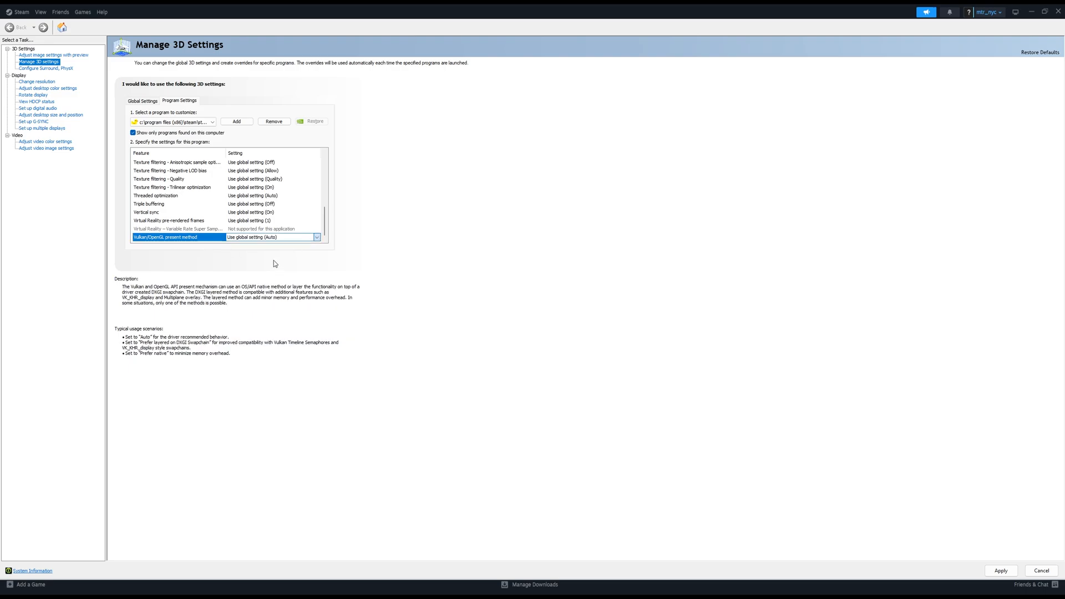
pyautogui.moveTo(300, 262)
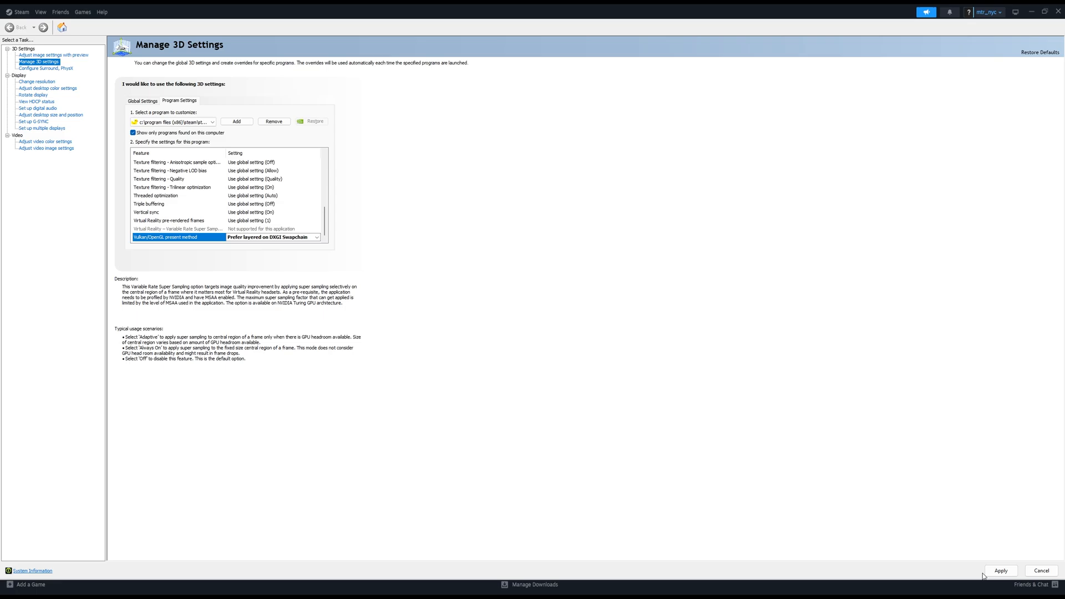
pyautogui.click(143, 100)
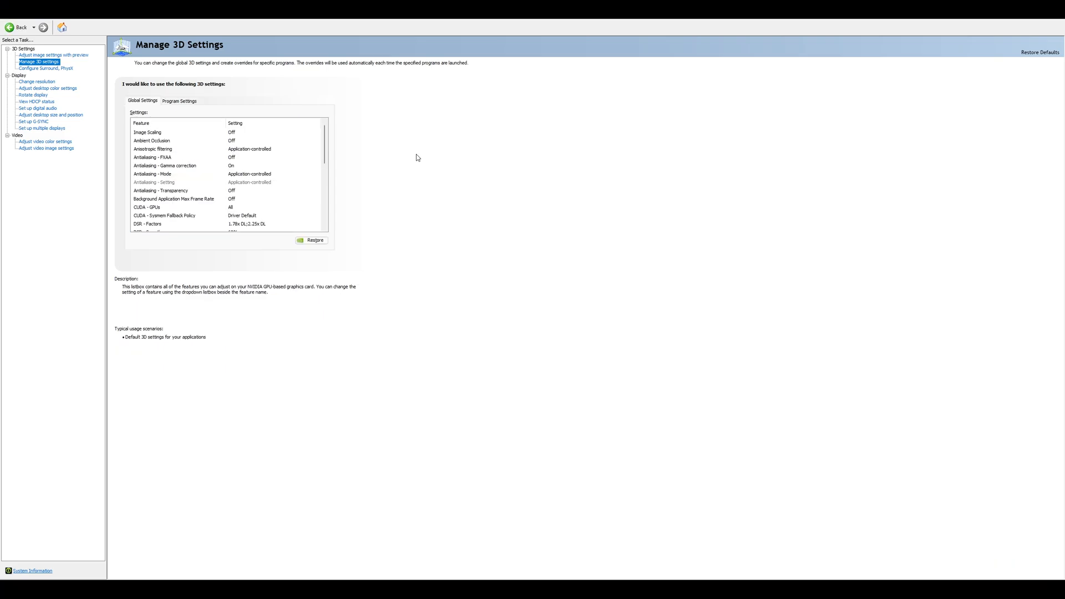
# Scroll the global 3D settings, then view Microsoft Flight Simulator's program settings
pyautogui.scroll(-3)
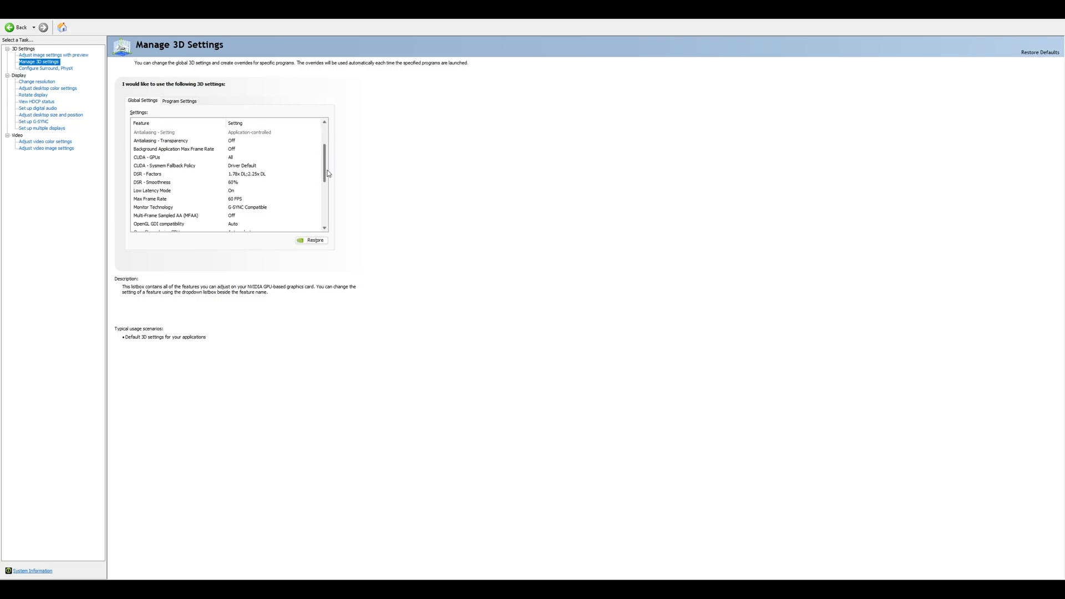
pyautogui.scroll(-3)
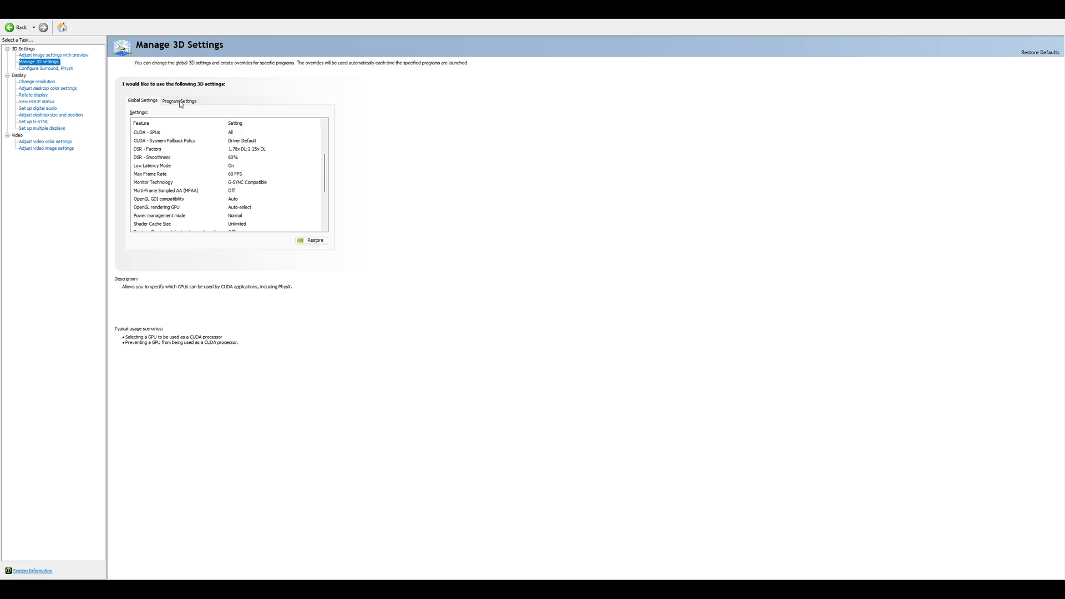
pyautogui.click(179, 101)
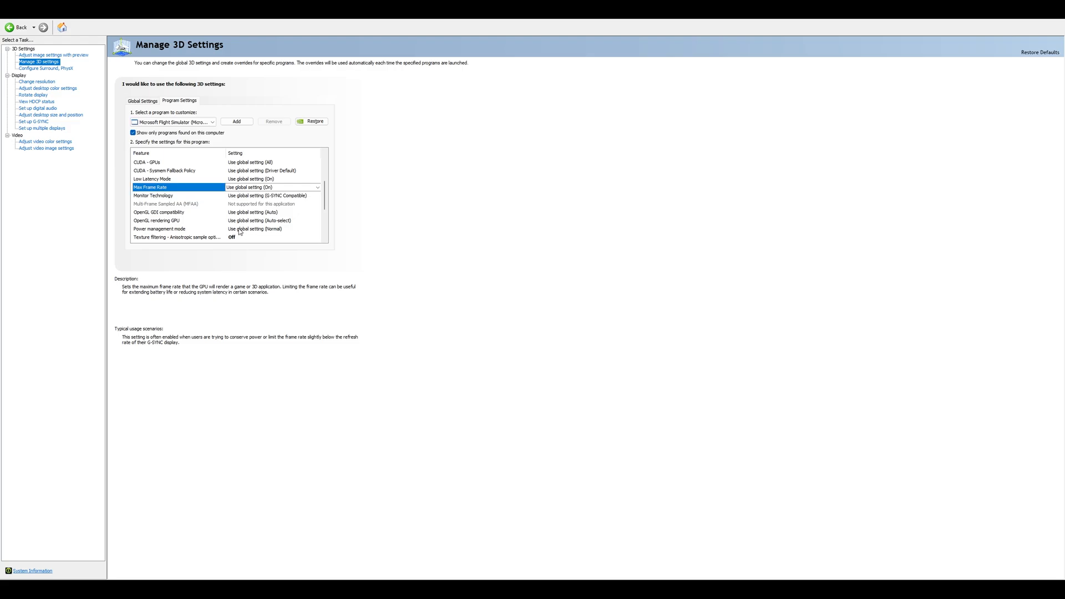
pyautogui.moveTo(263, 247)
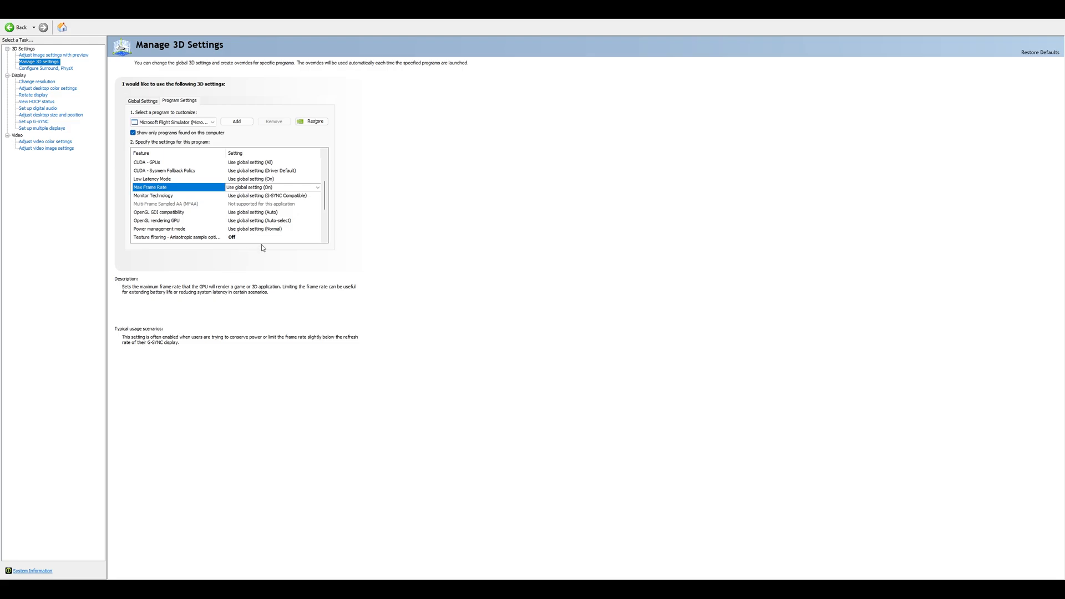
pyautogui.moveTo(364, 257)
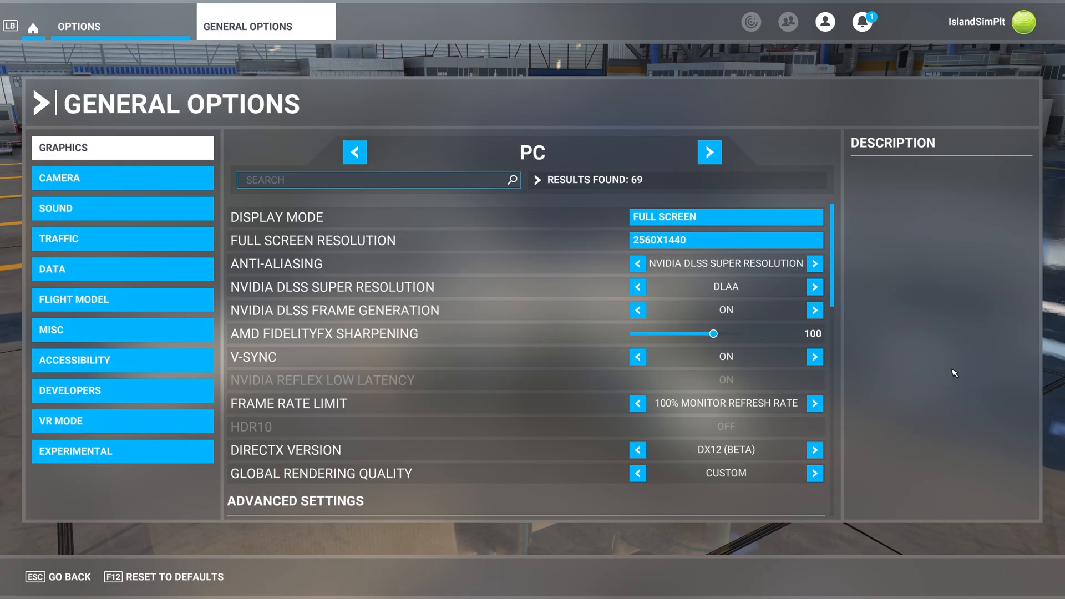
pyautogui.moveTo(582, 361)
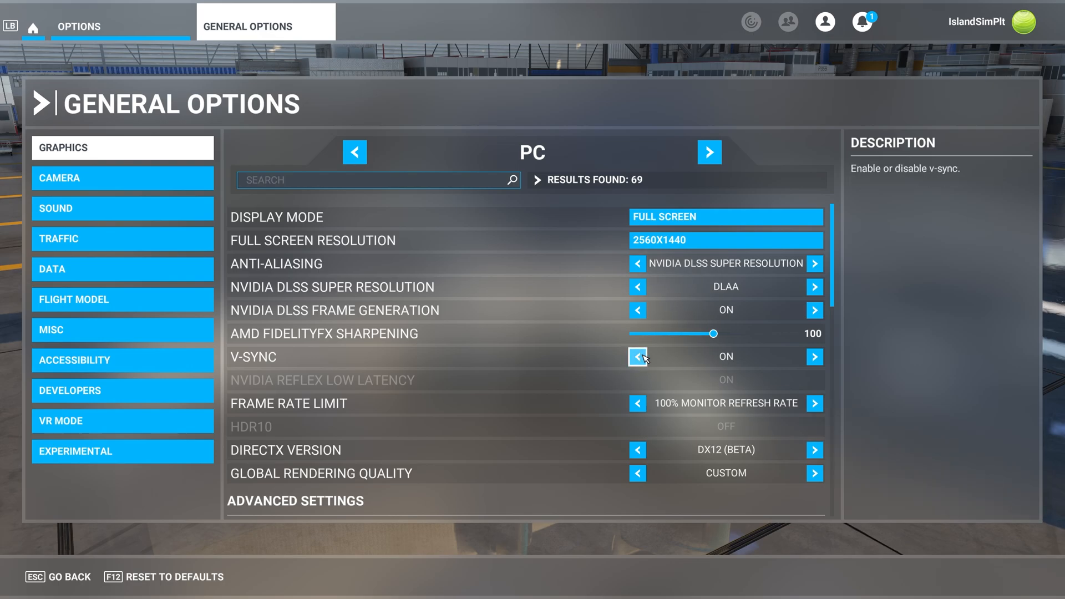
# Switch V-SYNC to OFF in Microsoft Flight Simulator's graphics options
pyautogui.click(638, 356)
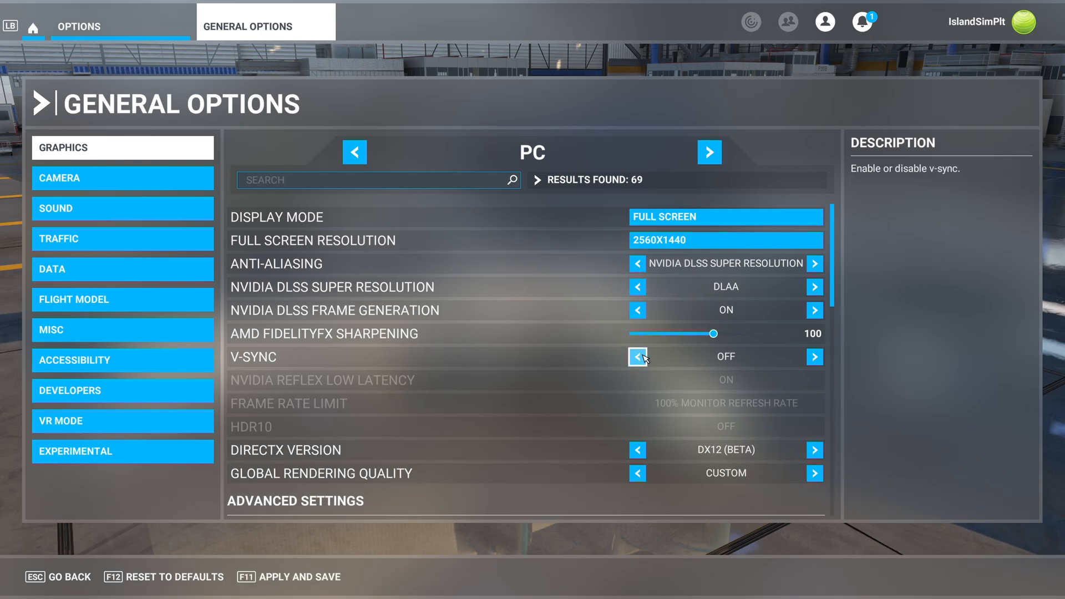